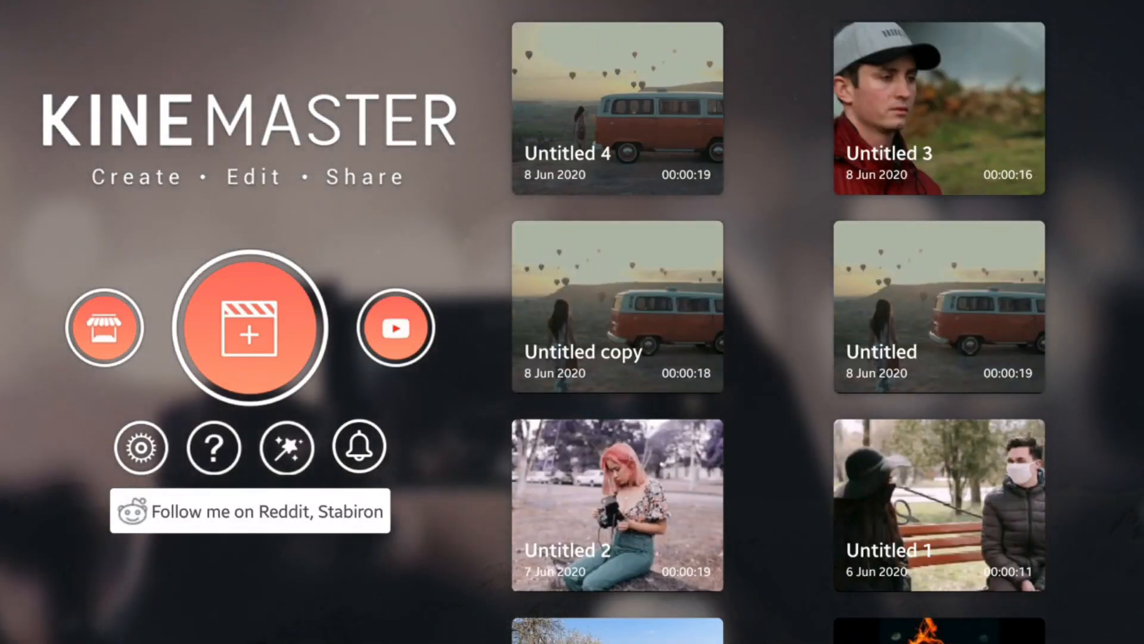
Create a new 16:9 widescreen project for the van and balloons clip
{"action": "left_click", "coordinate": [251, 326]}
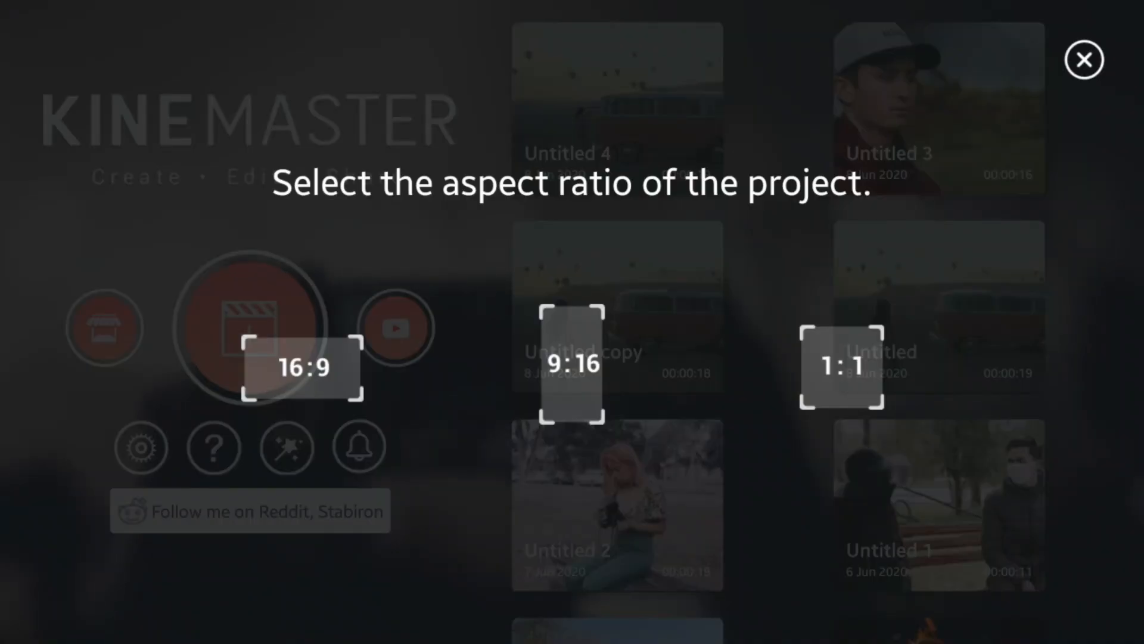
{"action": "left_click", "coordinate": [301, 367]}
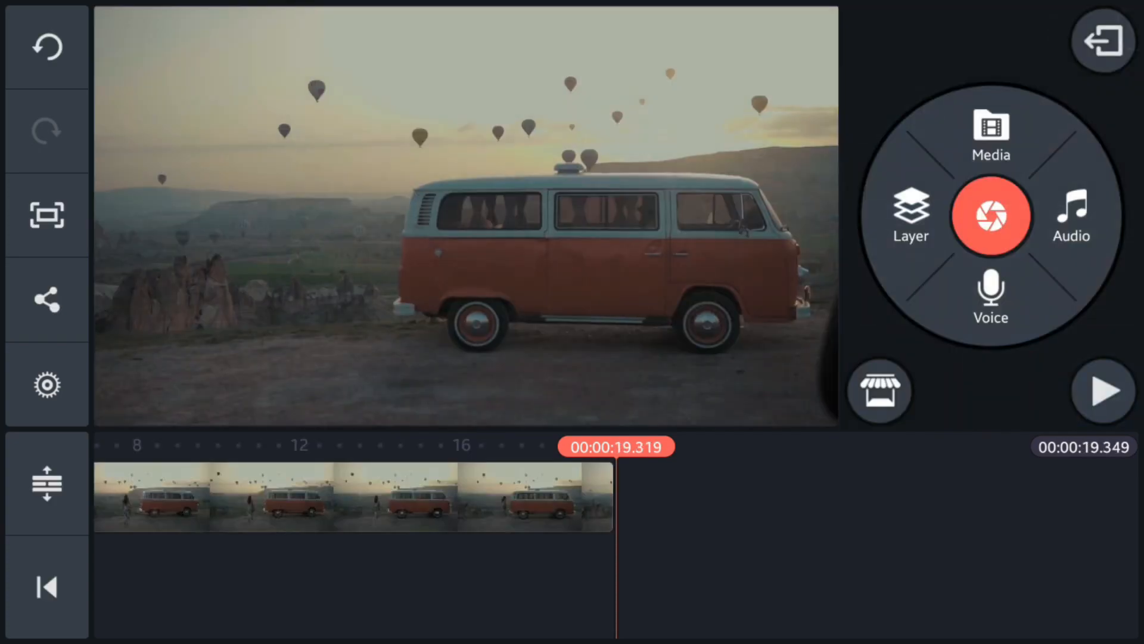
Add an Auto HDR effect layer covering the full balloon-and-van clip
{"action": "left_click", "coordinate": [909, 215]}
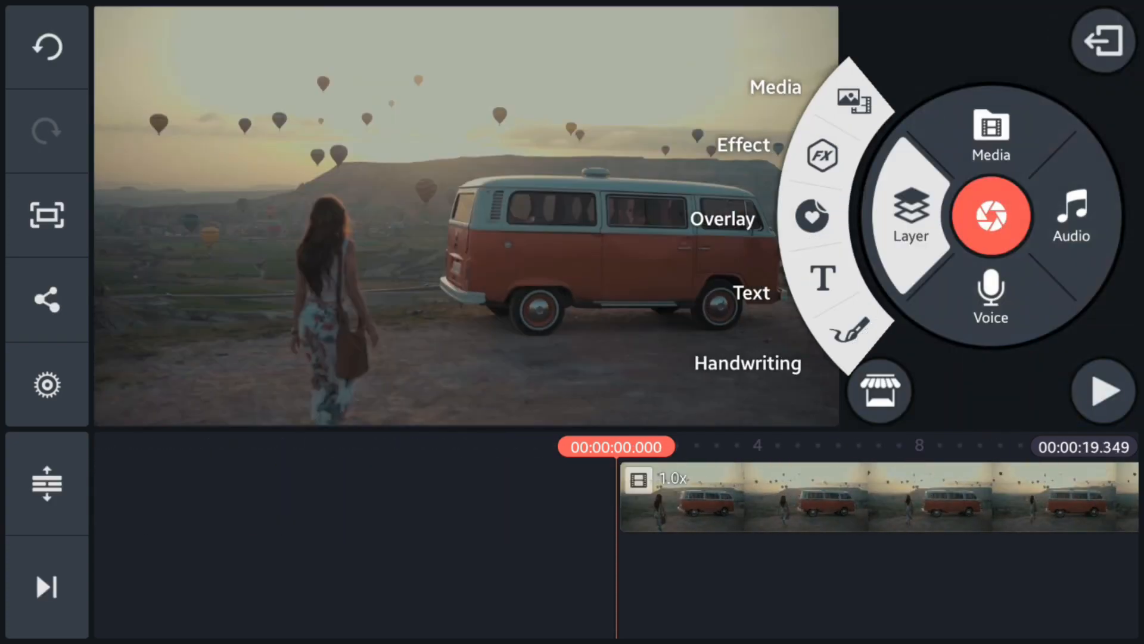
{"action": "left_click", "coordinate": [822, 155]}
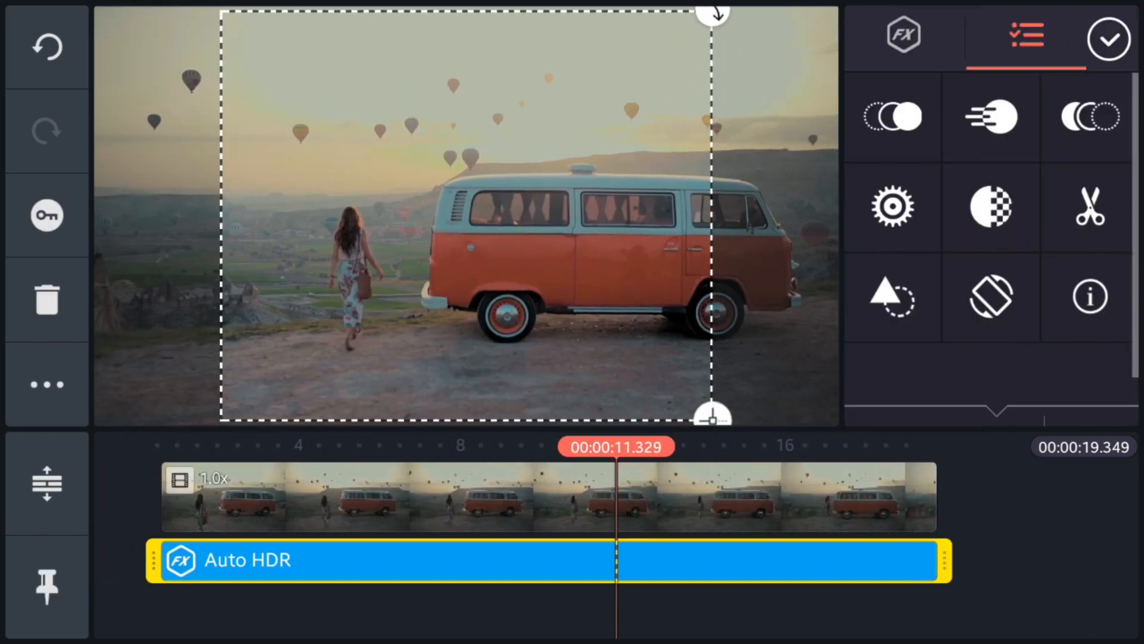
{"action": "left_click", "coordinate": [1108, 39]}
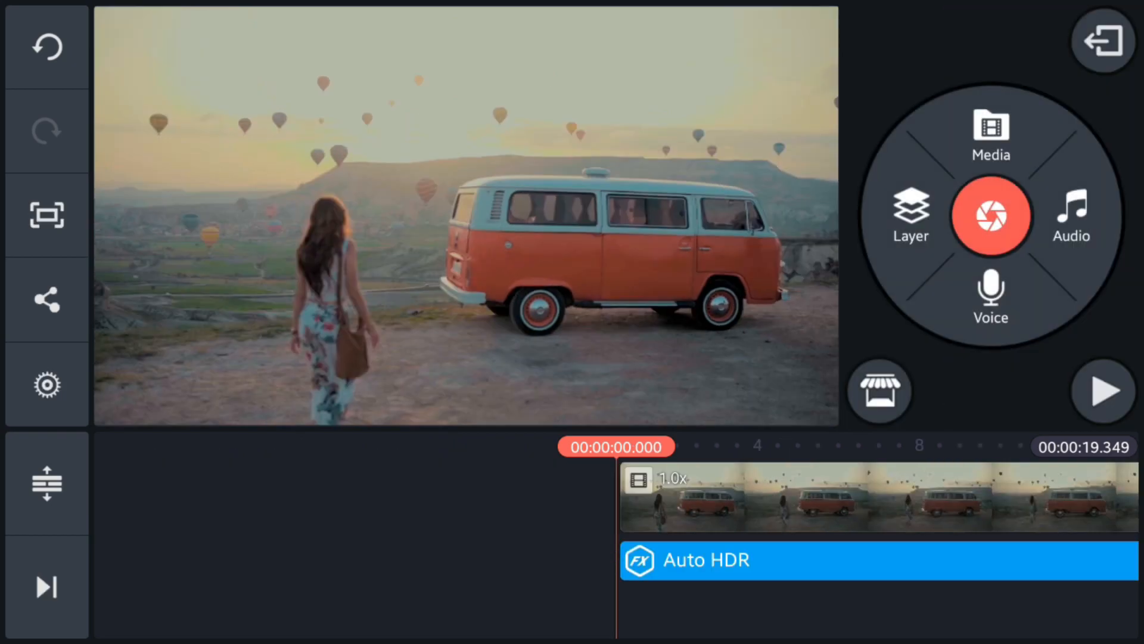
Review the Auto HDR effect's strength settings, leaving strength at 30
{"action": "left_click", "coordinate": [707, 560]}
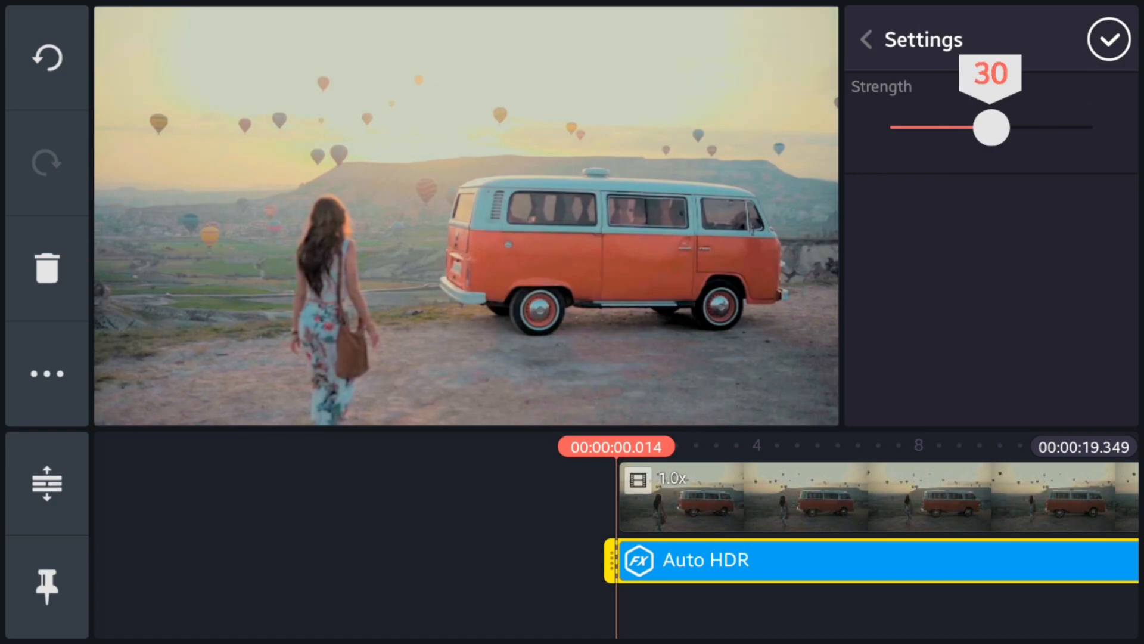
{"action": "left_click", "coordinate": [1108, 40]}
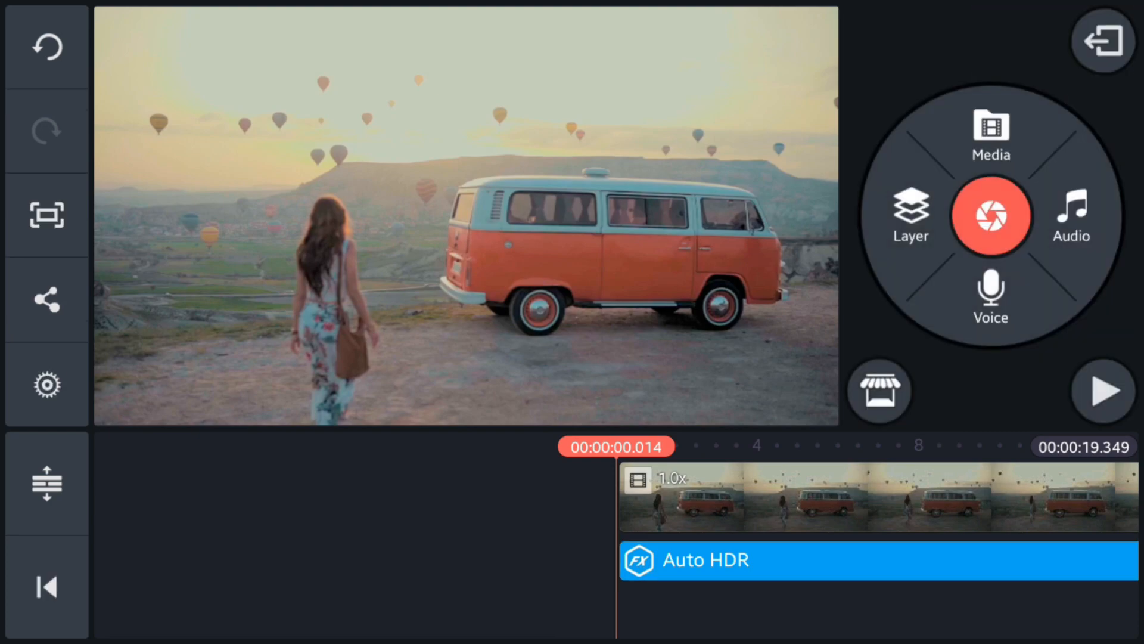
Apply Wipe Right as the Auto HDR layer's entrance animation
{"action": "left_click", "coordinate": [705, 560]}
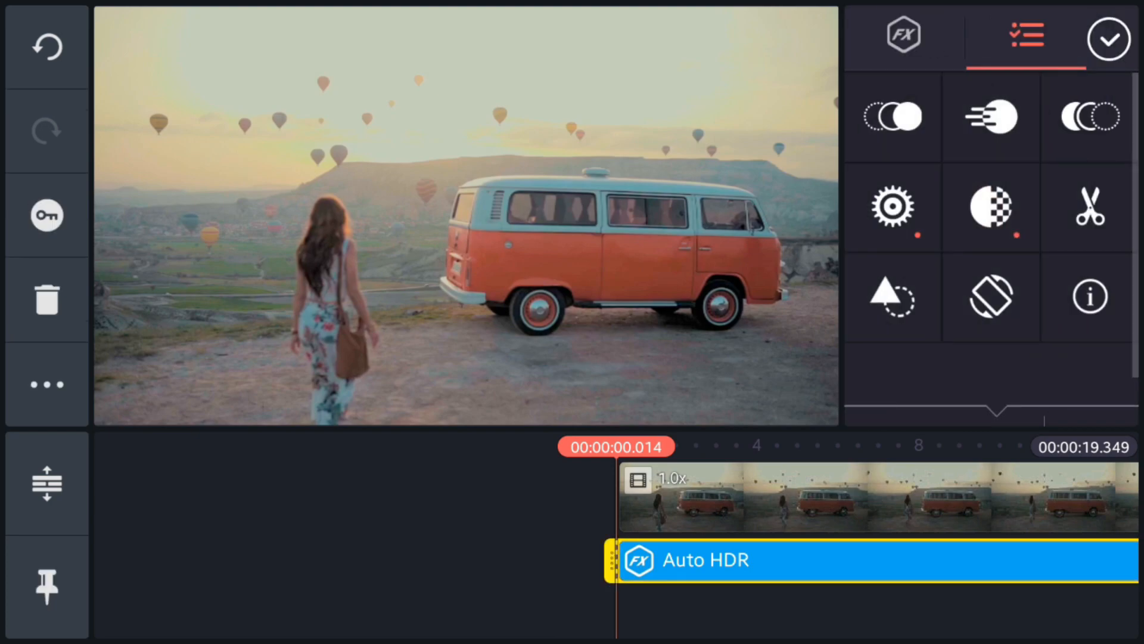
{"action": "left_click", "coordinate": [891, 116]}
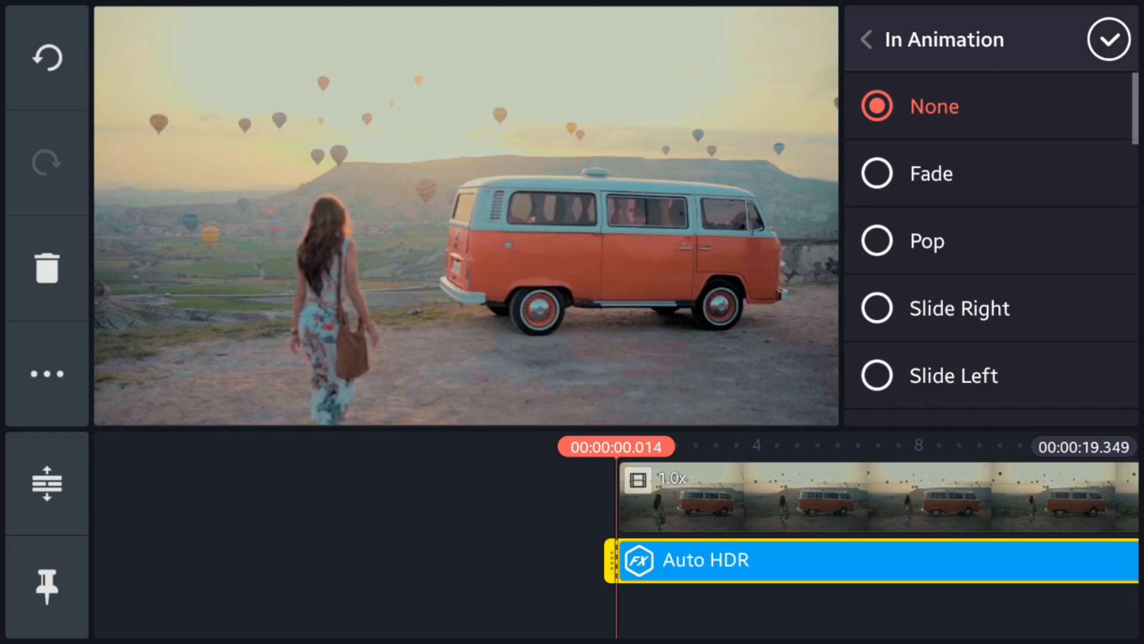
{"action": "scroll", "scroll_direction": "down", "scroll_amount": 3}
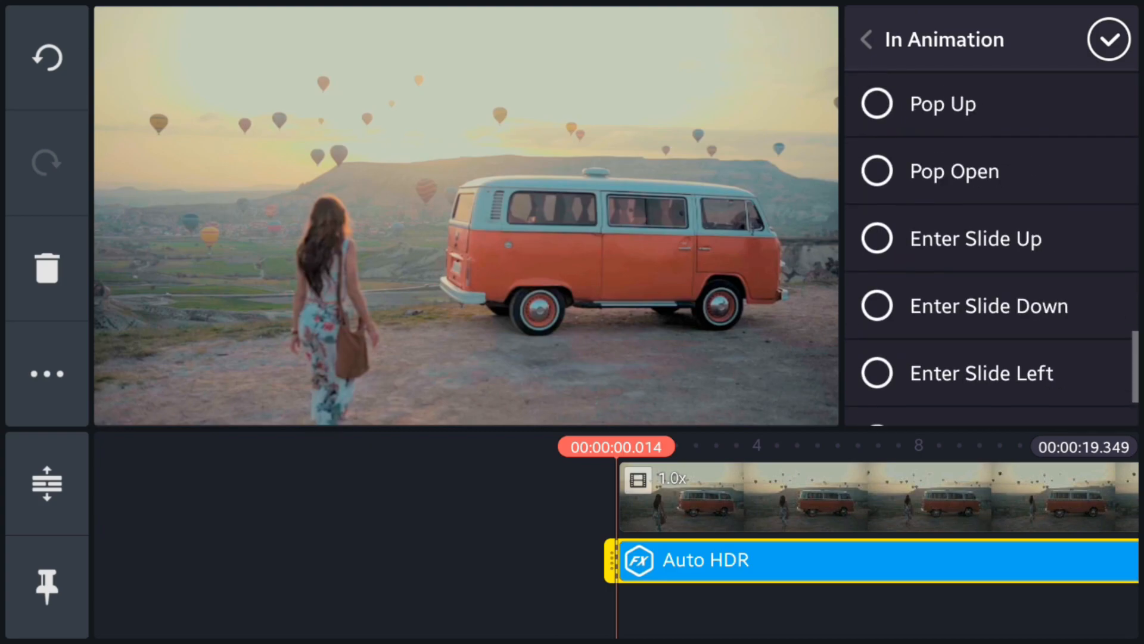
{"action": "scroll", "scroll_direction": "down", "scroll_amount": 3}
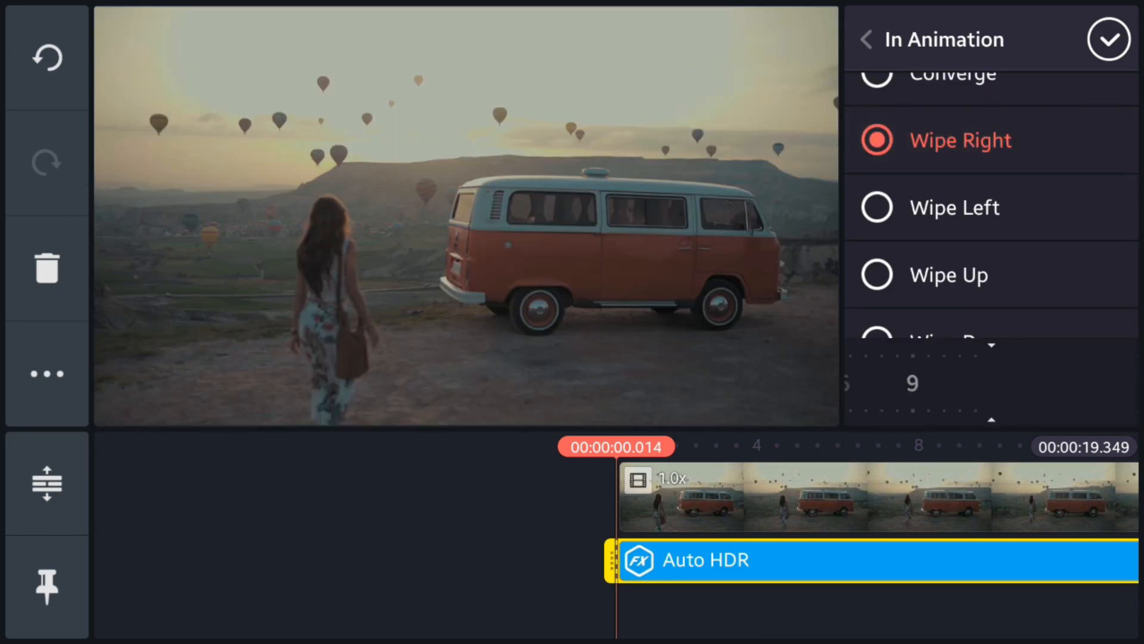
{"action": "left_click", "coordinate": [1110, 39]}
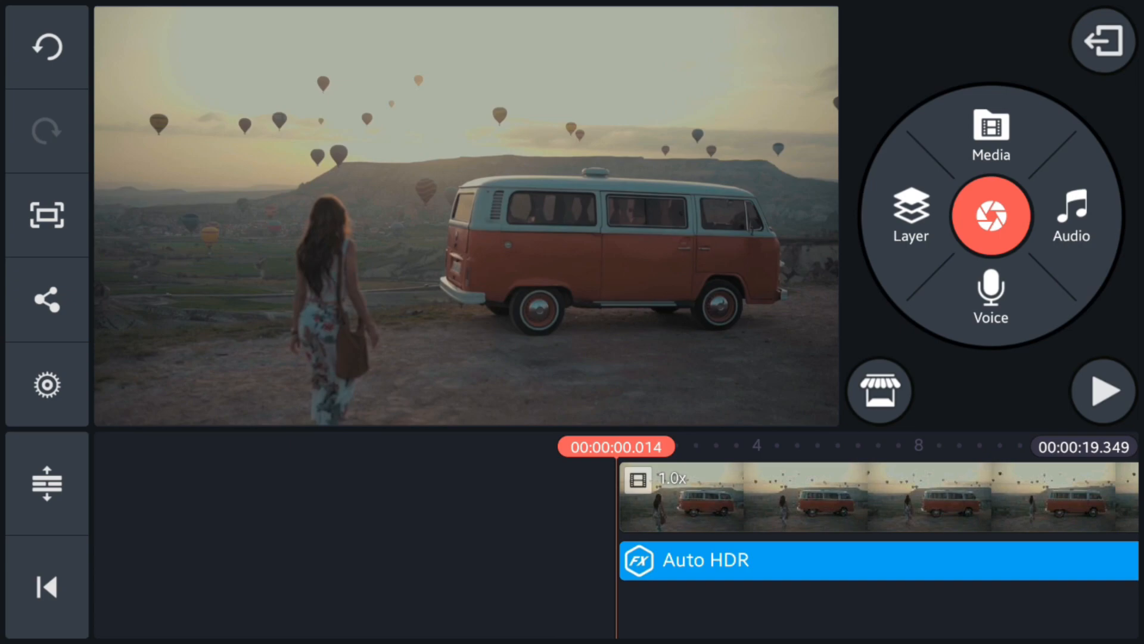
{"action": "left_click", "coordinate": [1102, 390]}
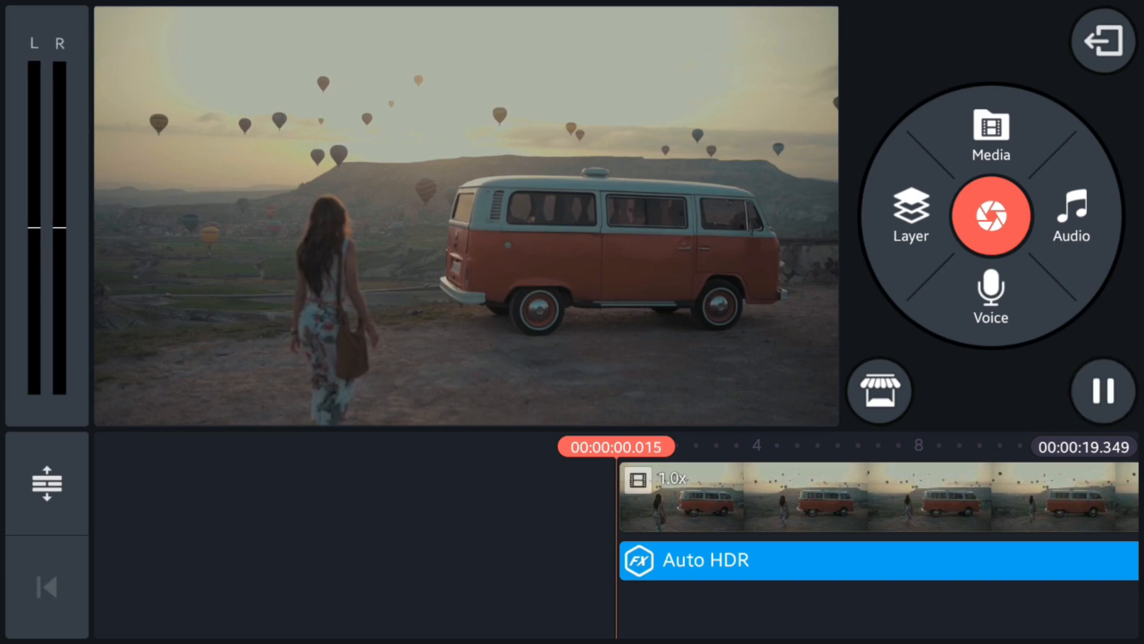
{"action": "left_click", "coordinate": [1103, 389]}
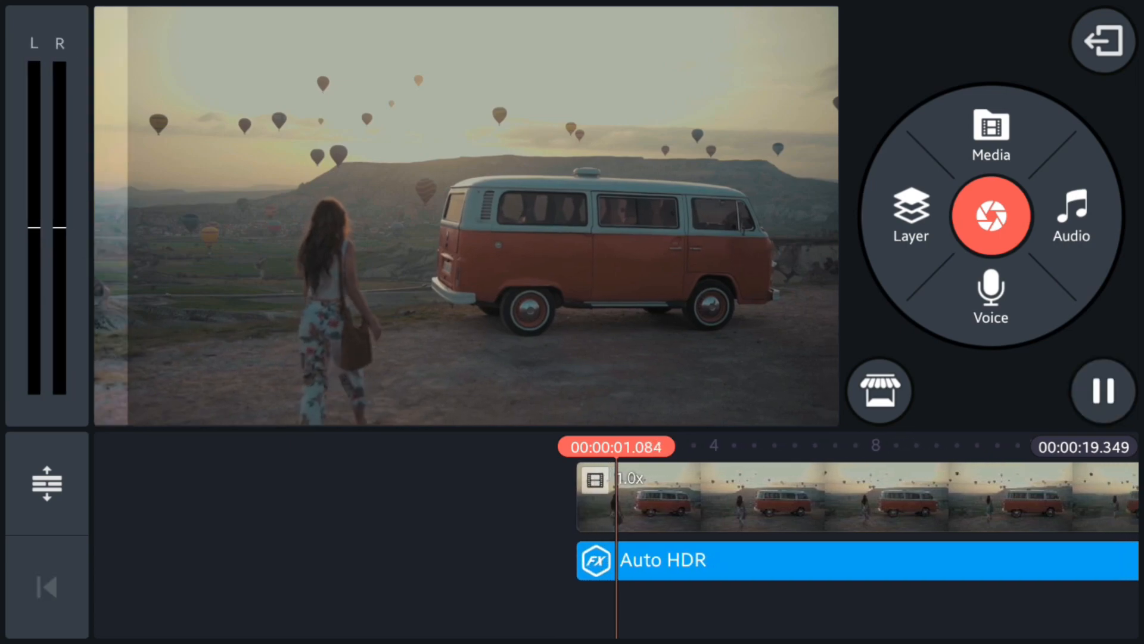
{"action": "left_click", "coordinate": [1102, 390]}
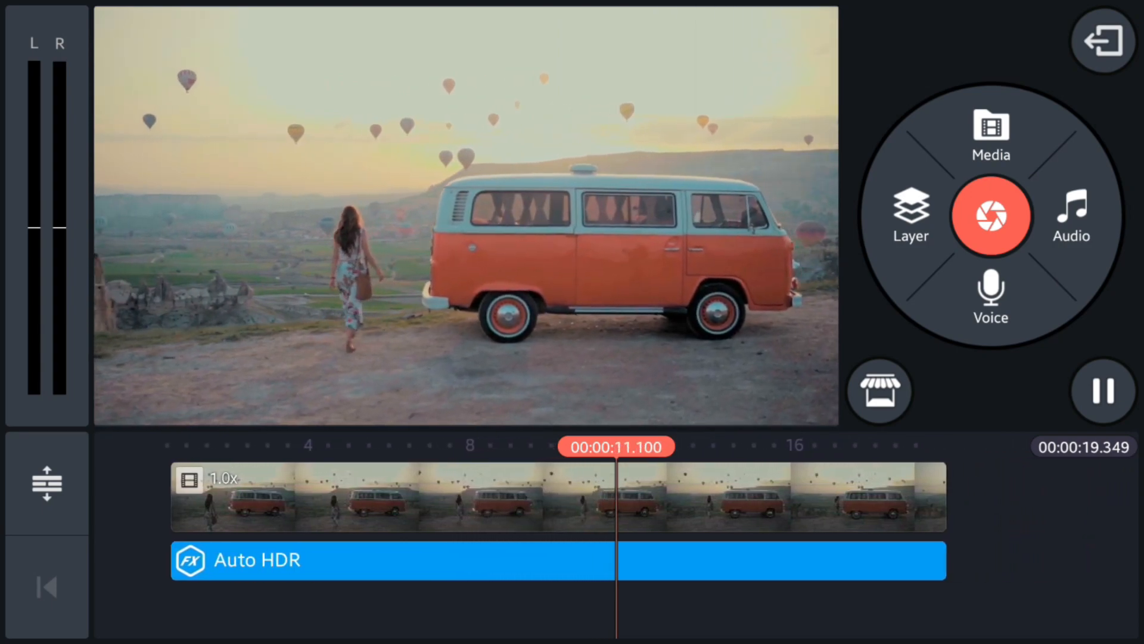
{"action": "left_click", "coordinate": [1101, 388]}
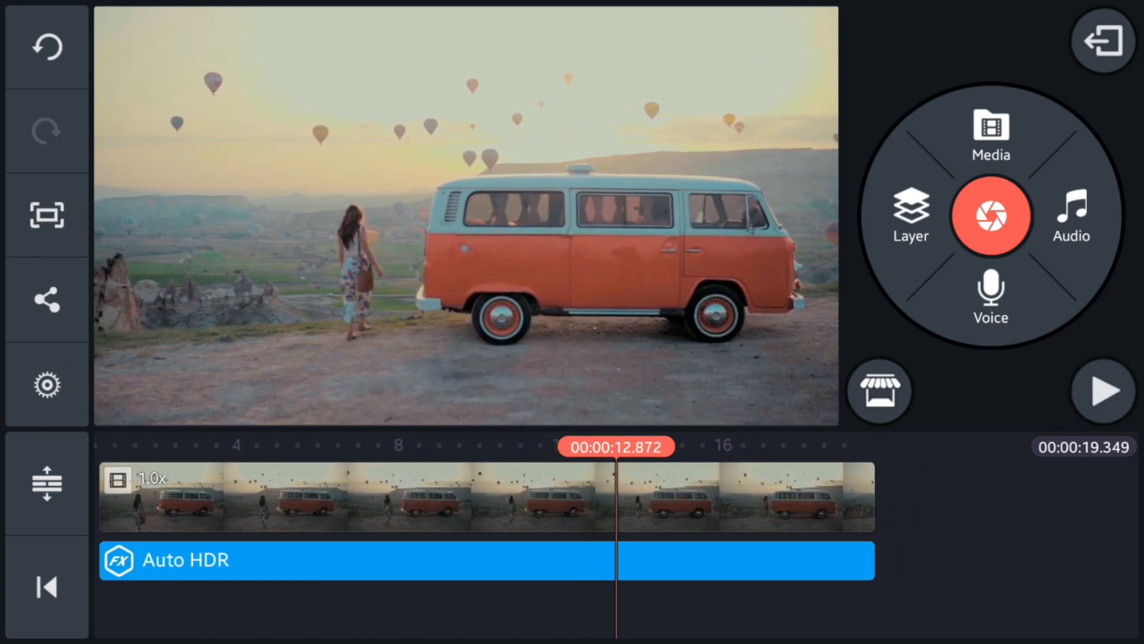
Exit the editor so the van project is saved as Untitled 5 in the list
{"action": "left_click", "coordinate": [1102, 41]}
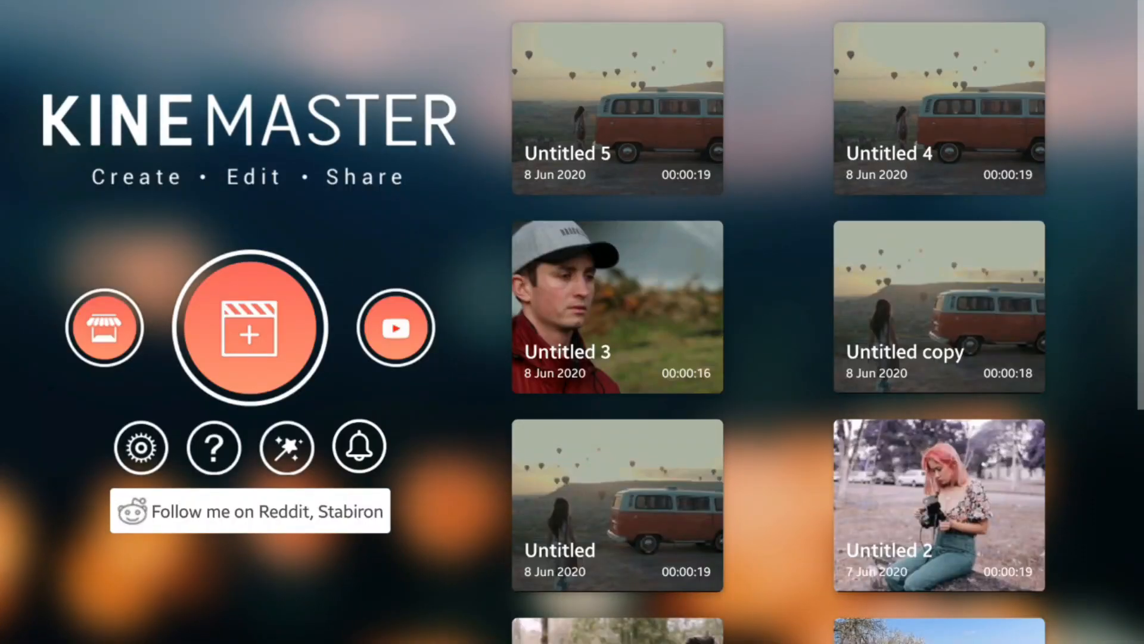
Create a fresh 16:9 project holding the 19-second van and balloons clip
{"action": "left_click", "coordinate": [250, 326]}
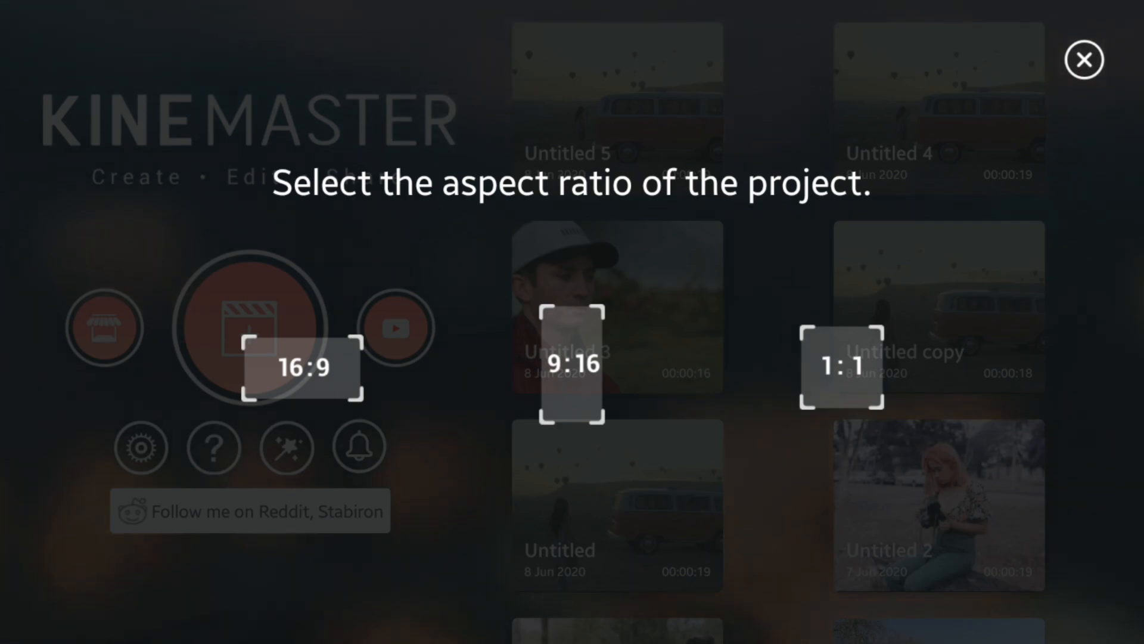
{"action": "left_click", "coordinate": [300, 367]}
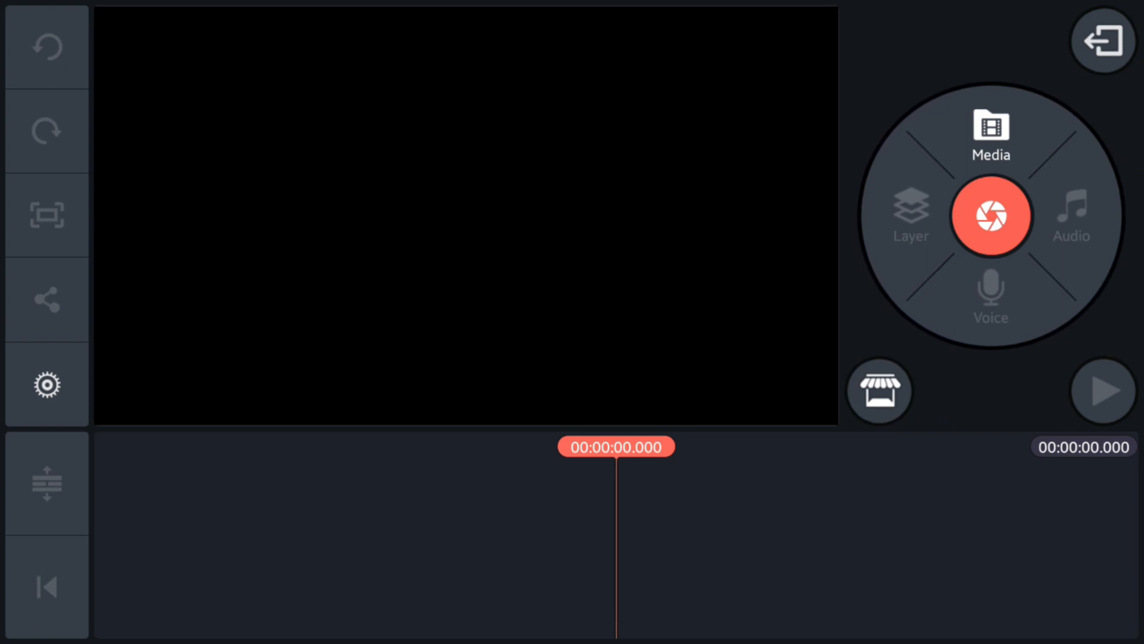
{"action": "left_click", "coordinate": [991, 139]}
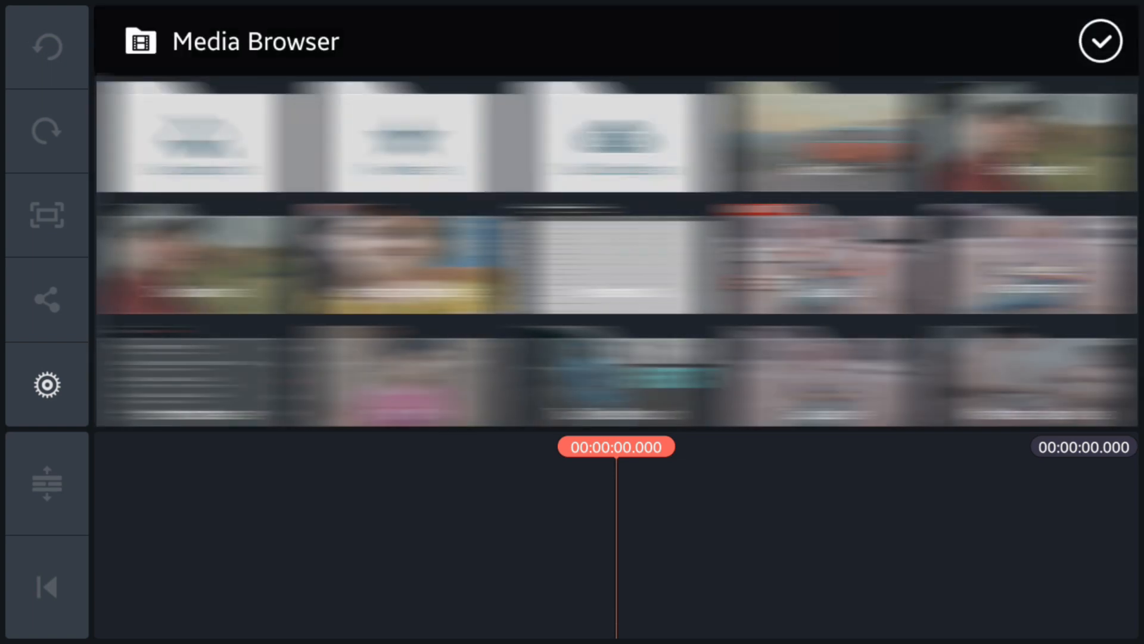
{"action": "left_click", "coordinate": [1101, 41]}
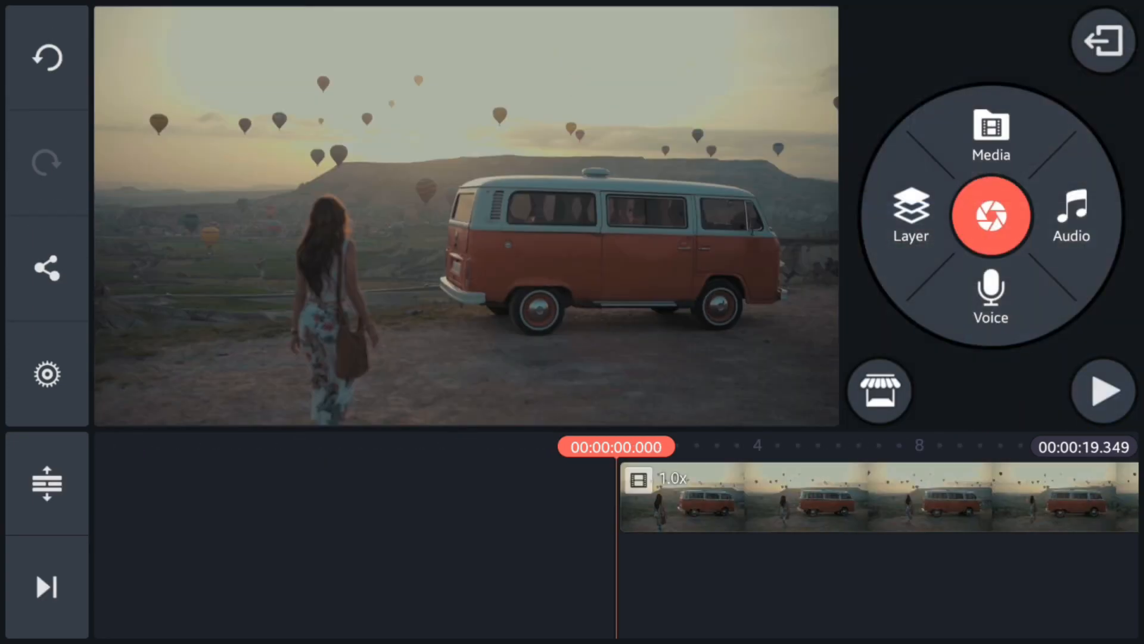
Add the [FREE] Glitch Intro track from the audio folders as music under the van clip
{"action": "left_click", "coordinate": [1071, 216]}
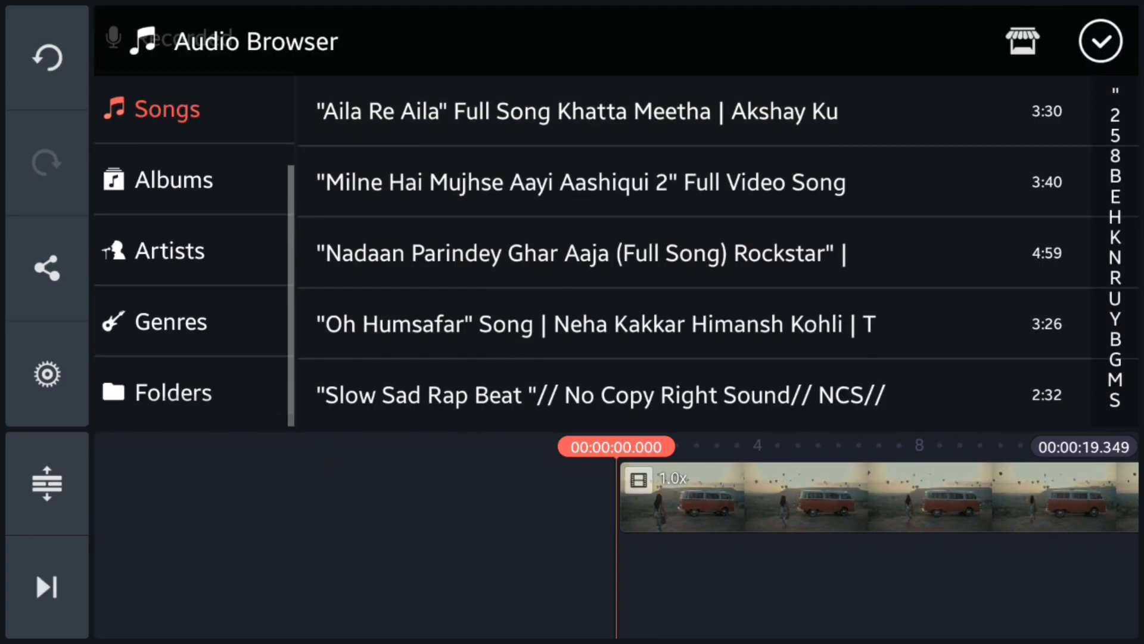
{"action": "left_click", "coordinate": [173, 392]}
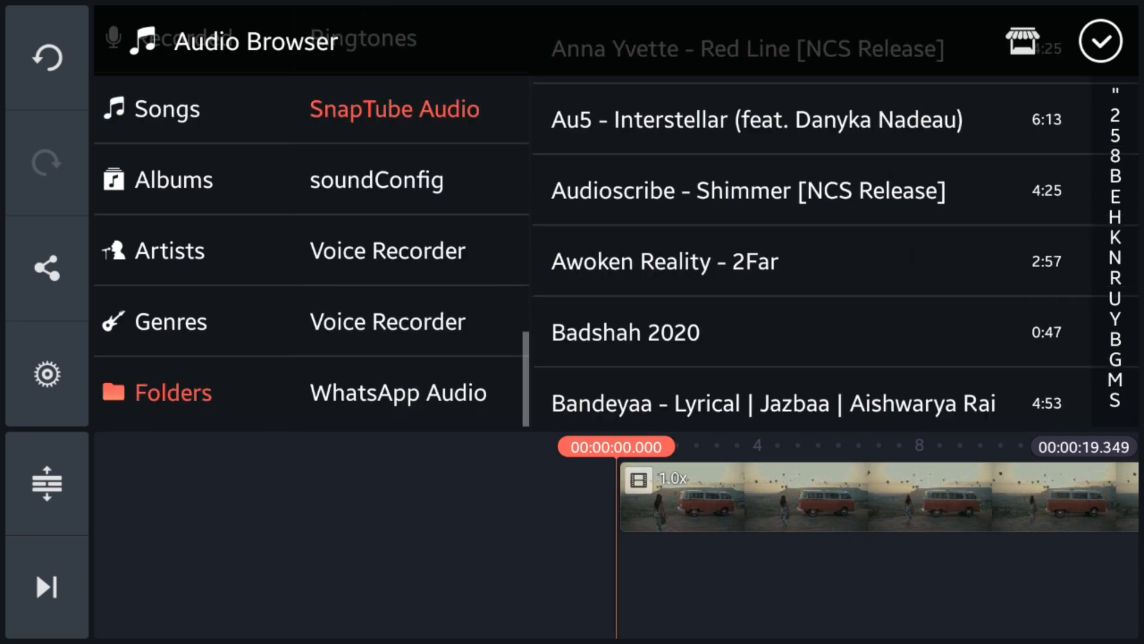
{"action": "scroll", "scroll_direction": "down", "scroll_amount": 3}
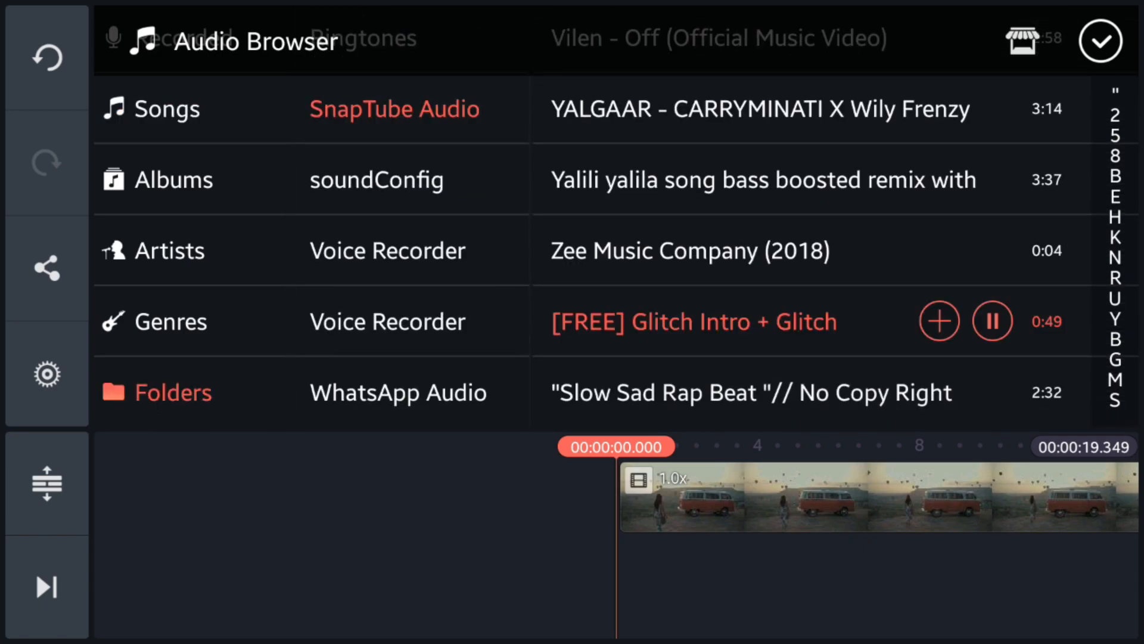
{"action": "left_click", "coordinate": [938, 321]}
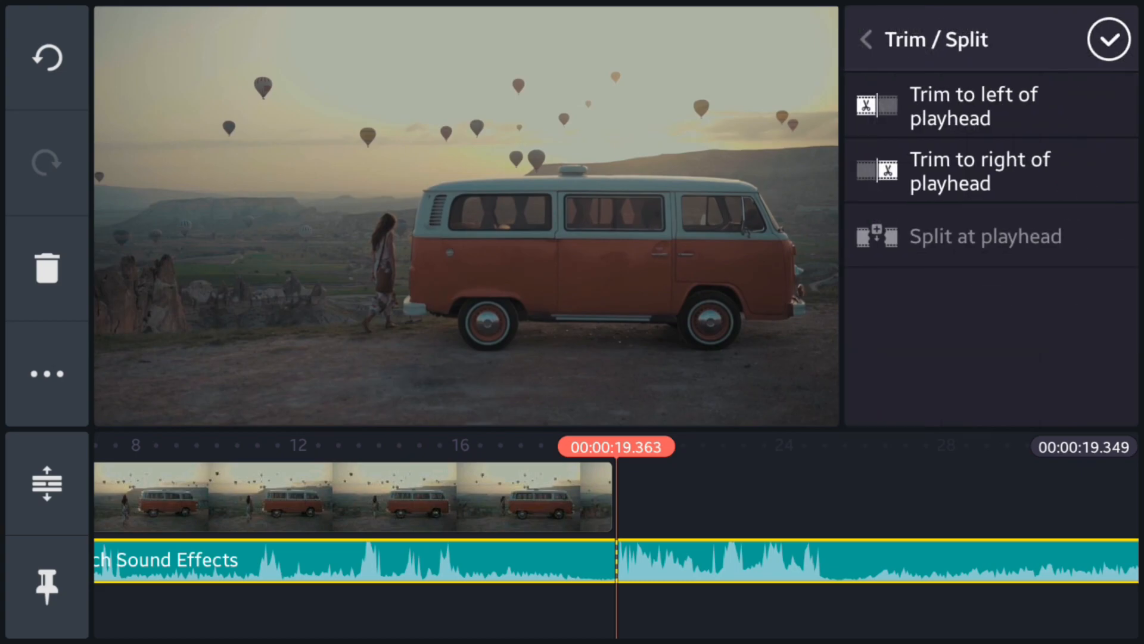
{"action": "left_click", "coordinate": [1110, 39]}
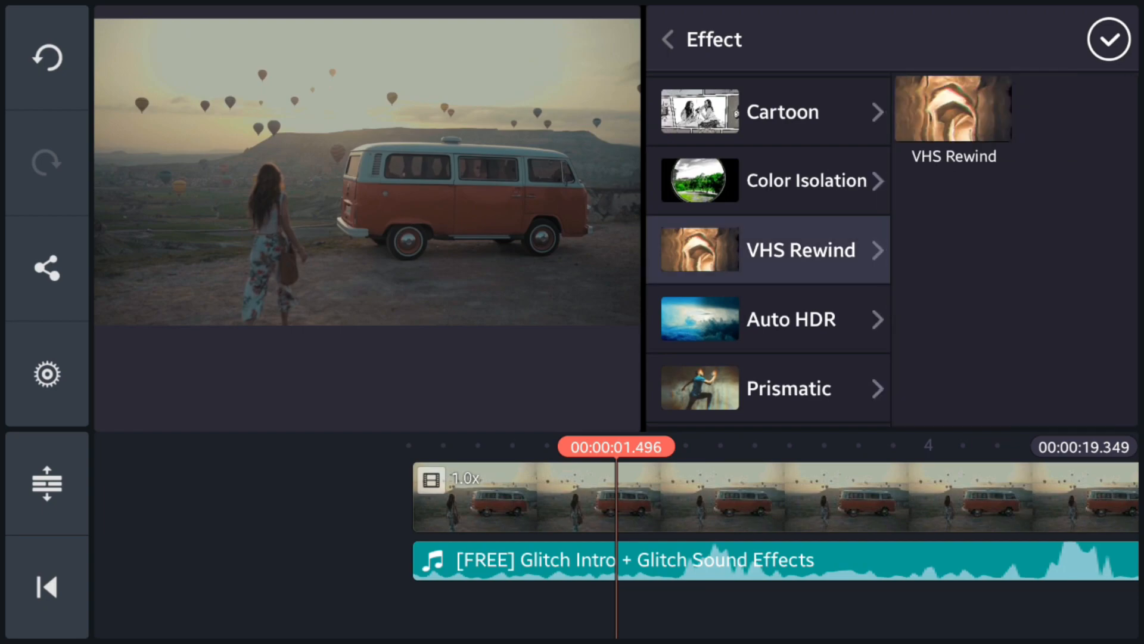
{"action": "left_click", "coordinate": [1109, 39]}
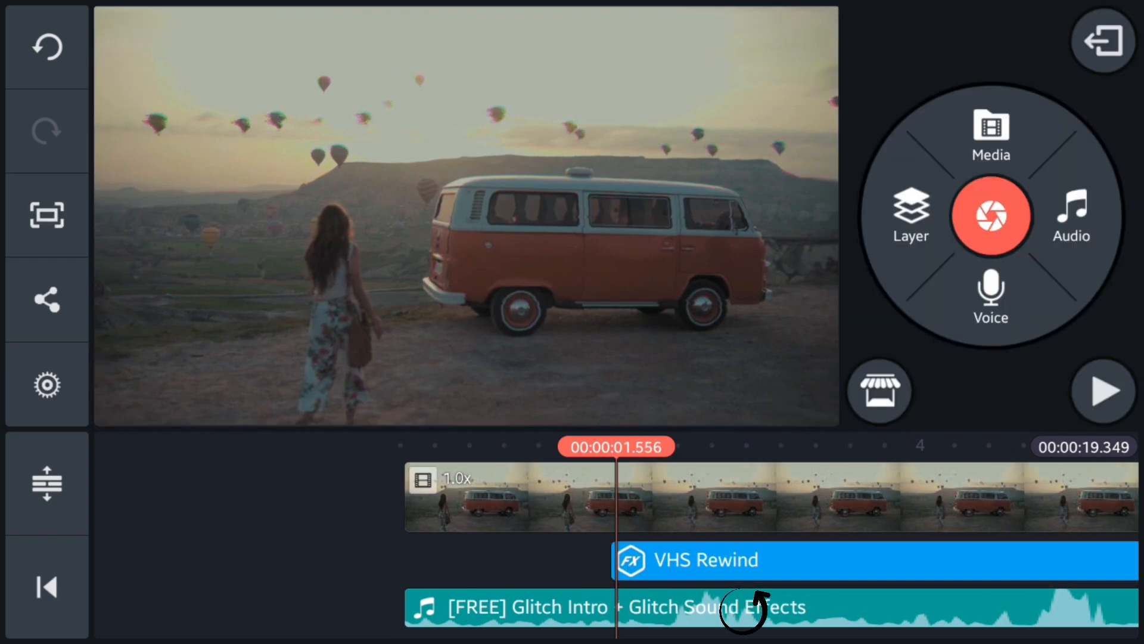
{"action": "left_click", "coordinate": [1101, 389]}
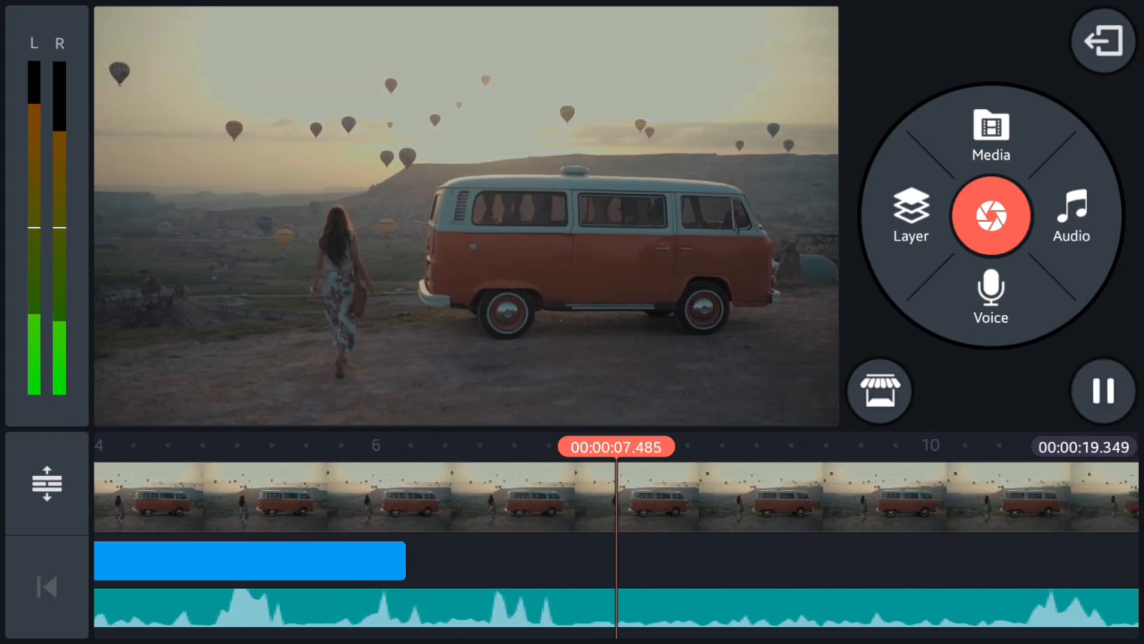
{"action": "left_click", "coordinate": [248, 560]}
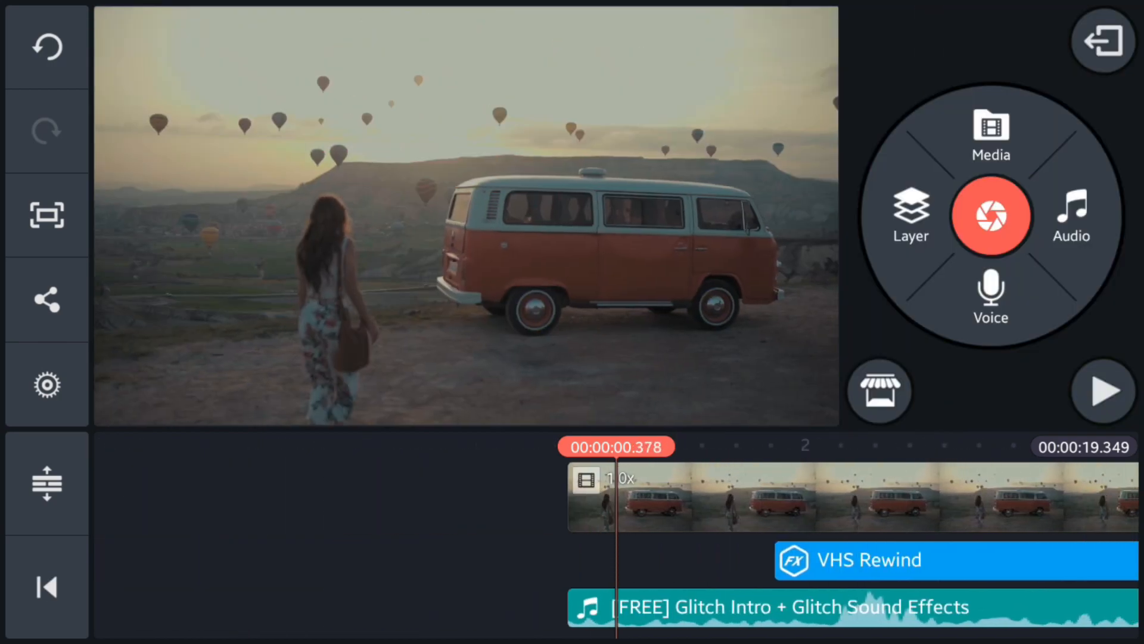
{"action": "left_click", "coordinate": [1102, 391]}
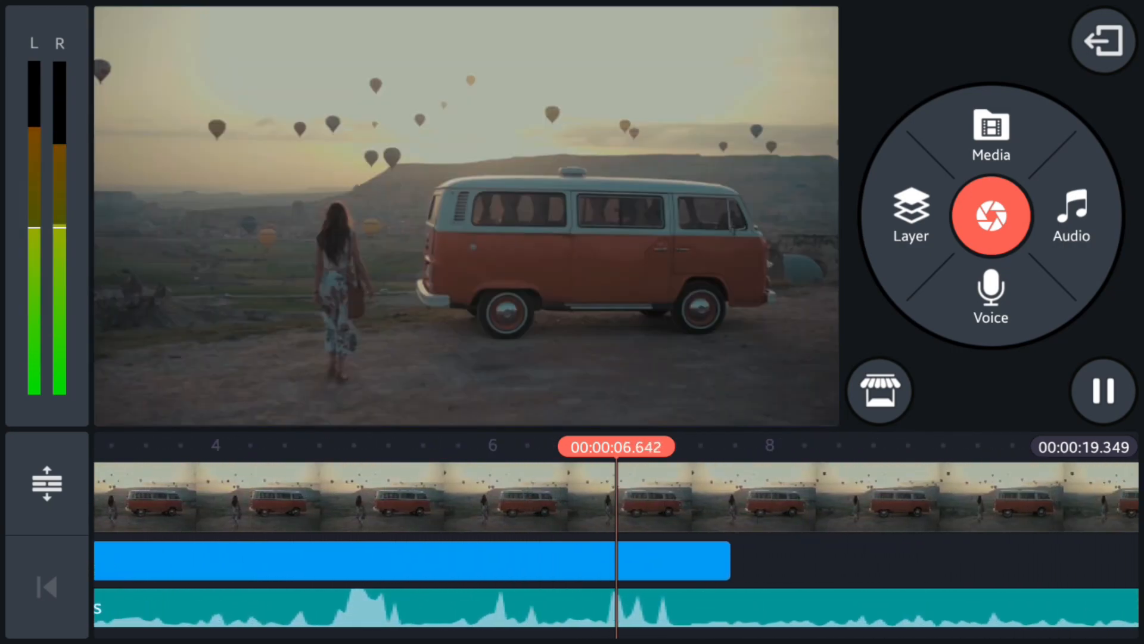
{"action": "left_click", "coordinate": [1104, 390]}
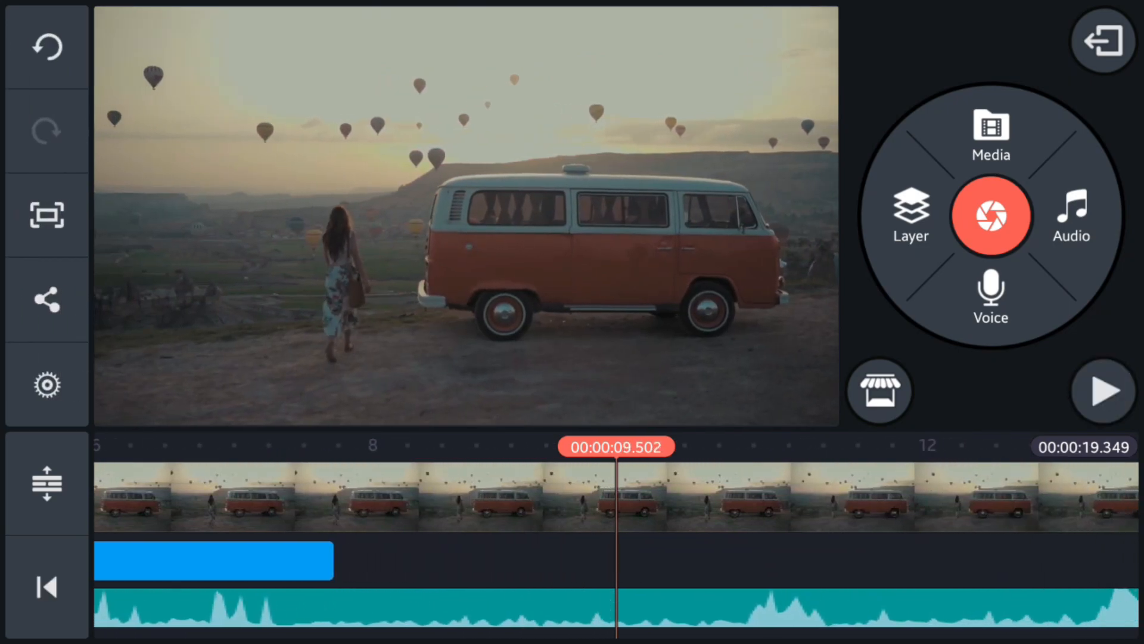
{"action": "left_click", "coordinate": [1103, 390]}
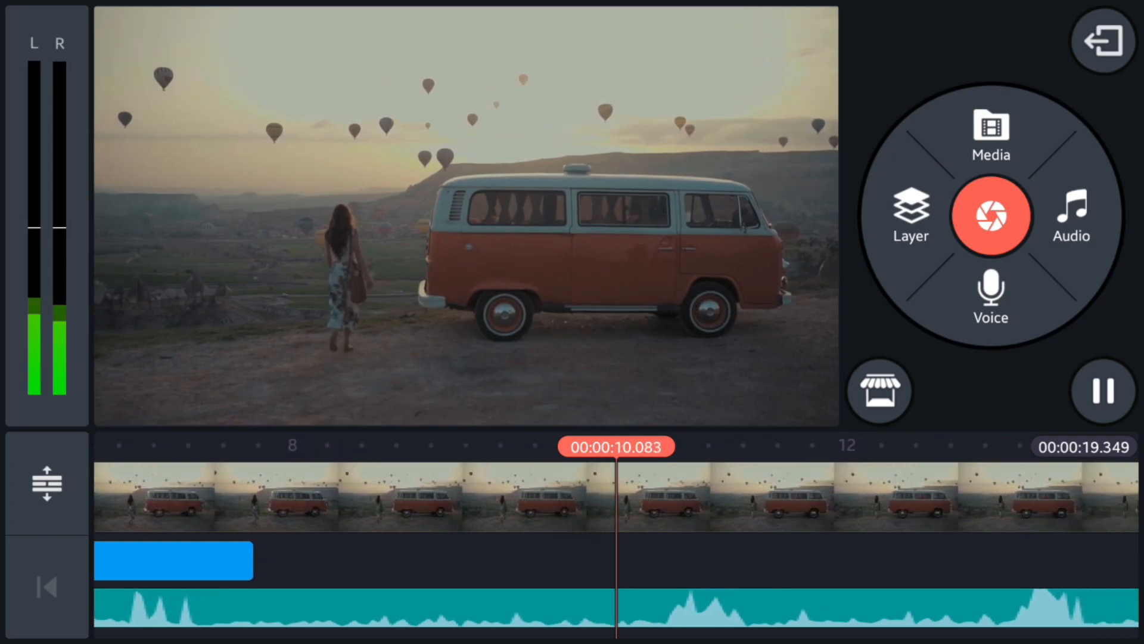
{"action": "left_click", "coordinate": [1102, 387]}
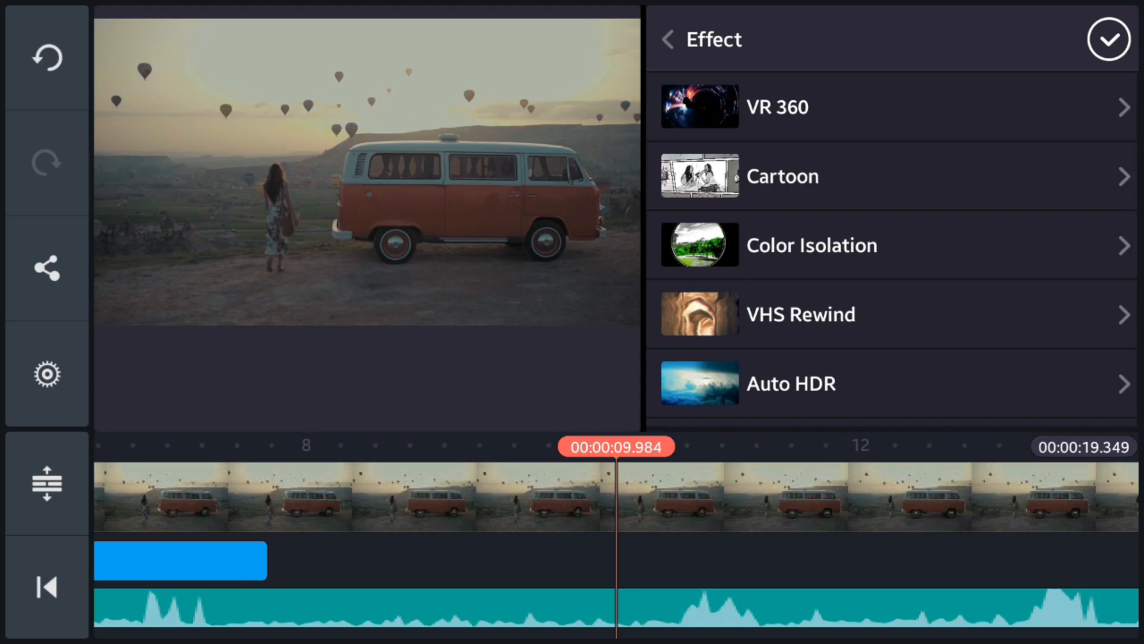
Place a second VHS Rewind effect layer starting near the ten-second mark
{"action": "left_click", "coordinate": [800, 313]}
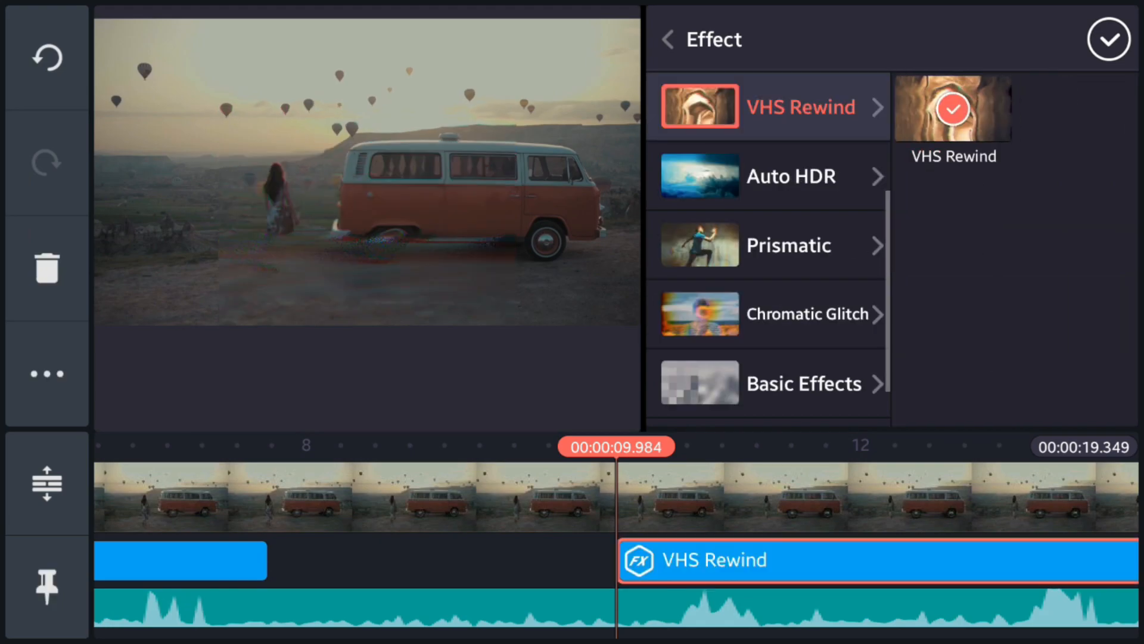
{"action": "left_click", "coordinate": [1110, 40]}
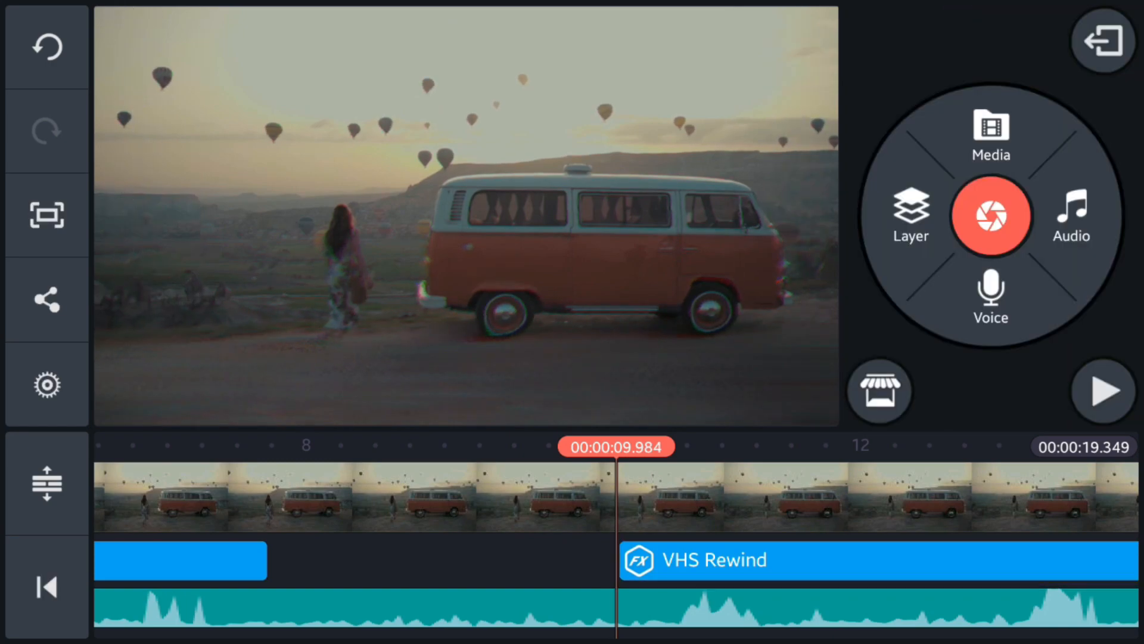
Play back the van video to preview the repeated glitch effects
{"action": "left_click", "coordinate": [1102, 391]}
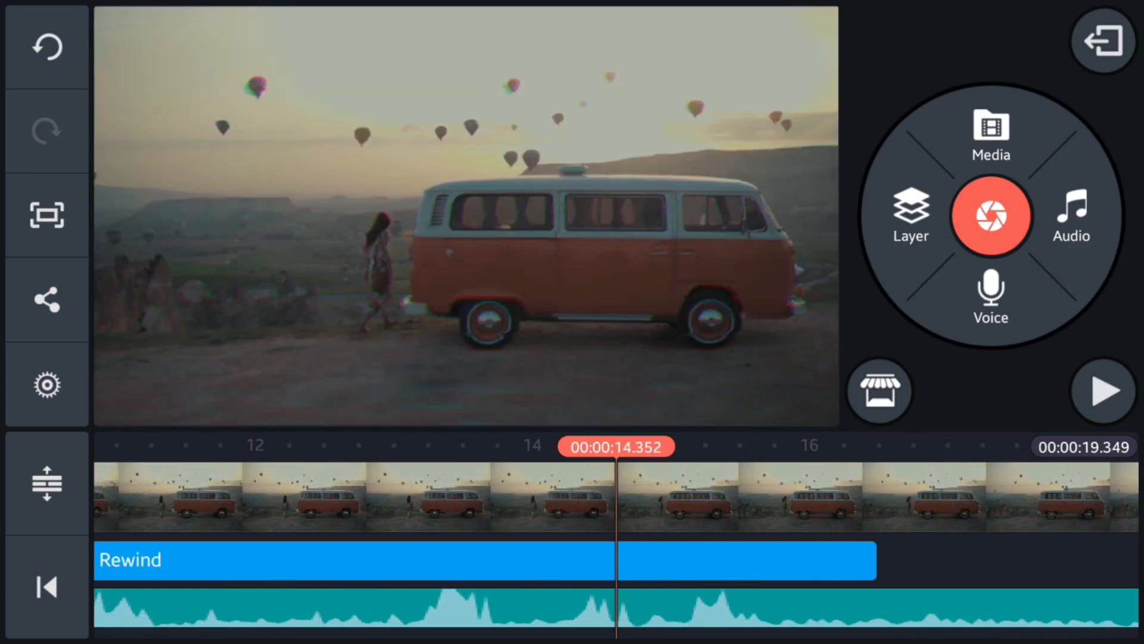
{"action": "left_click", "coordinate": [1103, 391]}
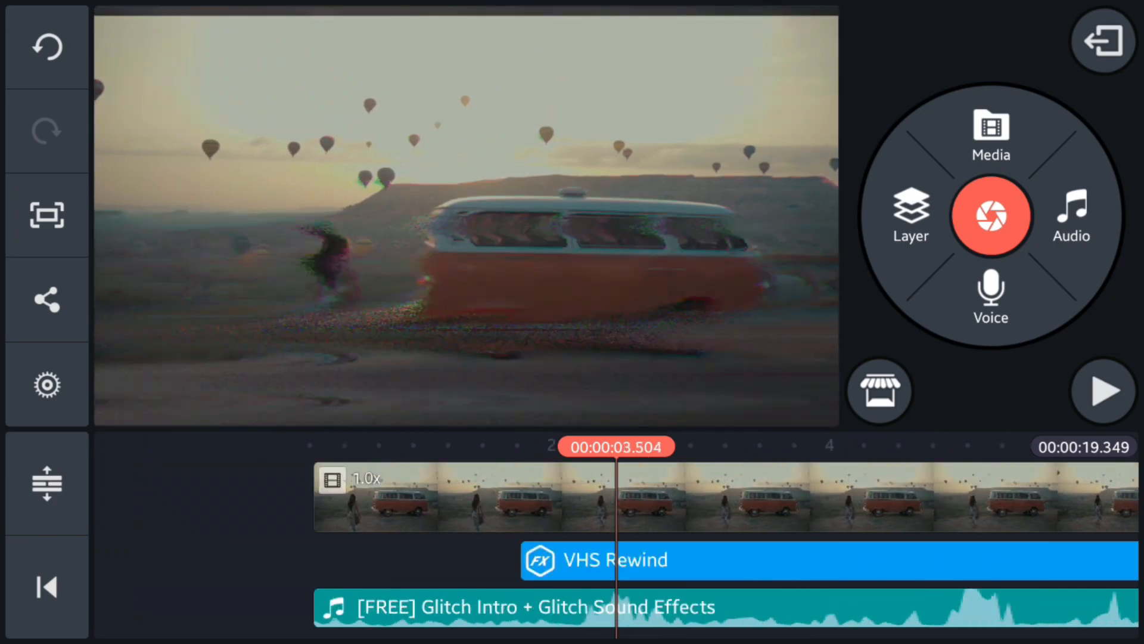
{"action": "left_click", "coordinate": [45, 587]}
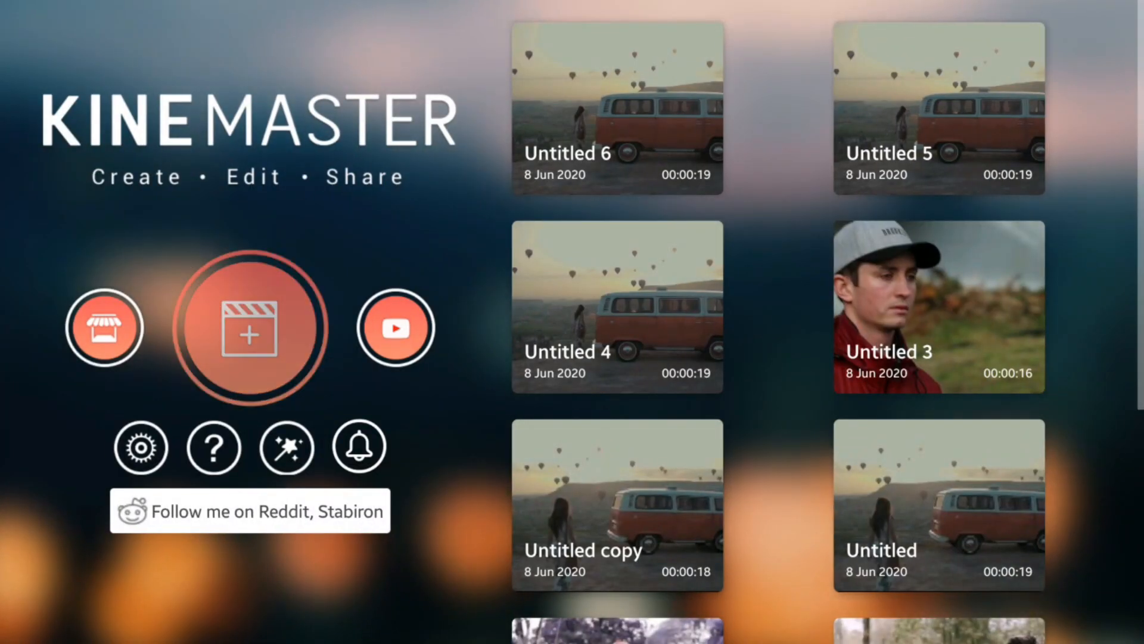
Create a new 16:9 project for the man-in-red-jacket clip
{"action": "left_click", "coordinate": [253, 326]}
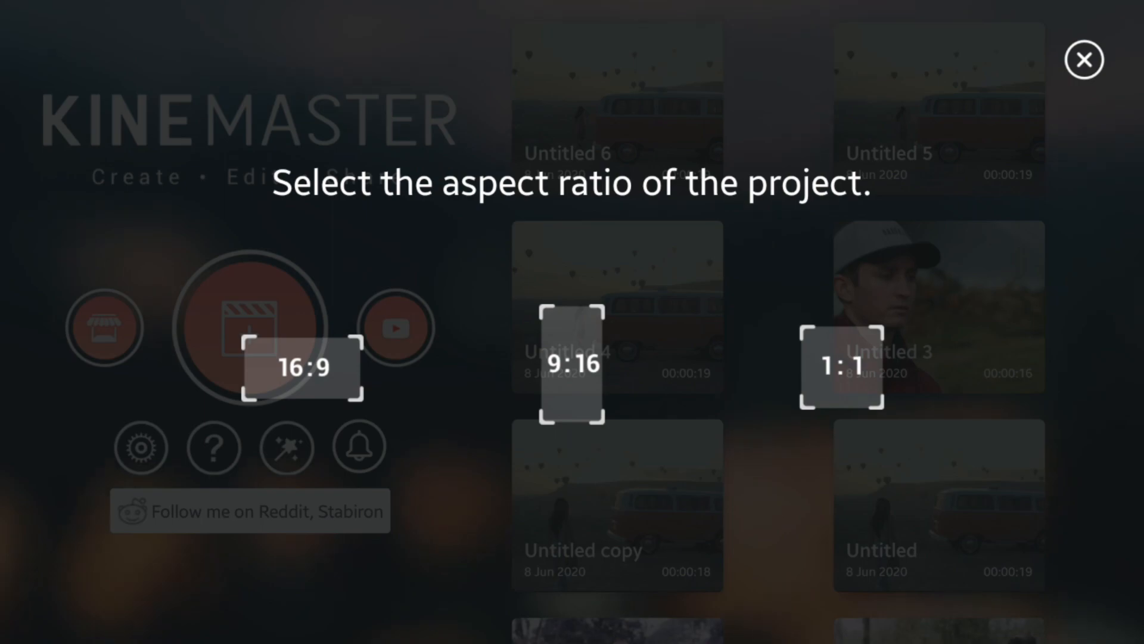
{"action": "left_click", "coordinate": [300, 367]}
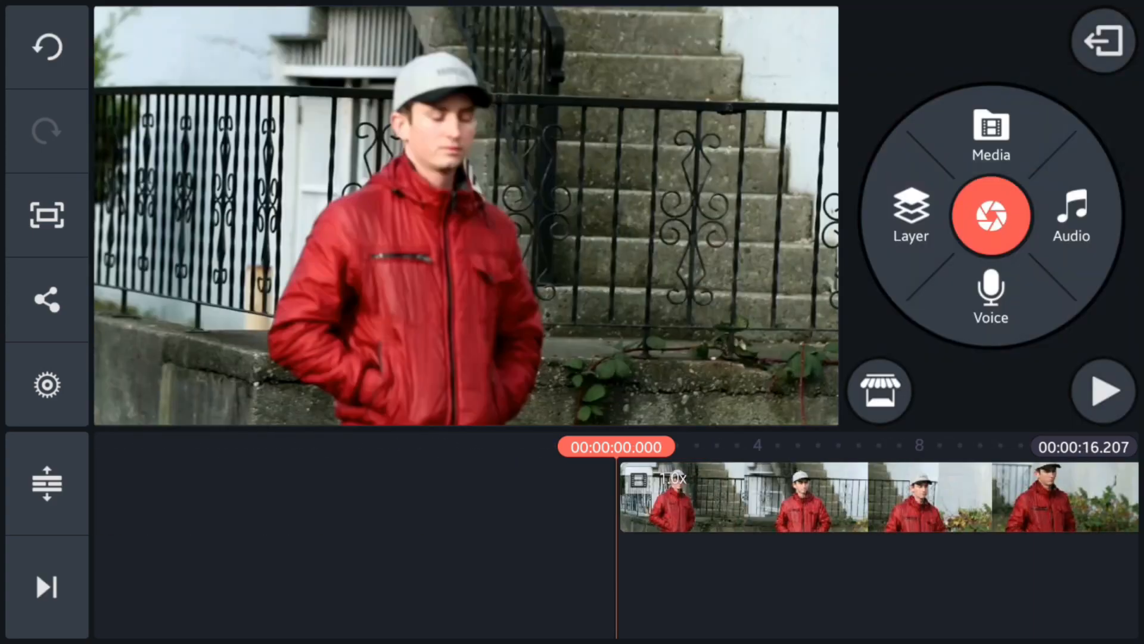
Add a Color Isolation effect layer spanning the man's clip, keeping only red
{"action": "left_click", "coordinate": [910, 215]}
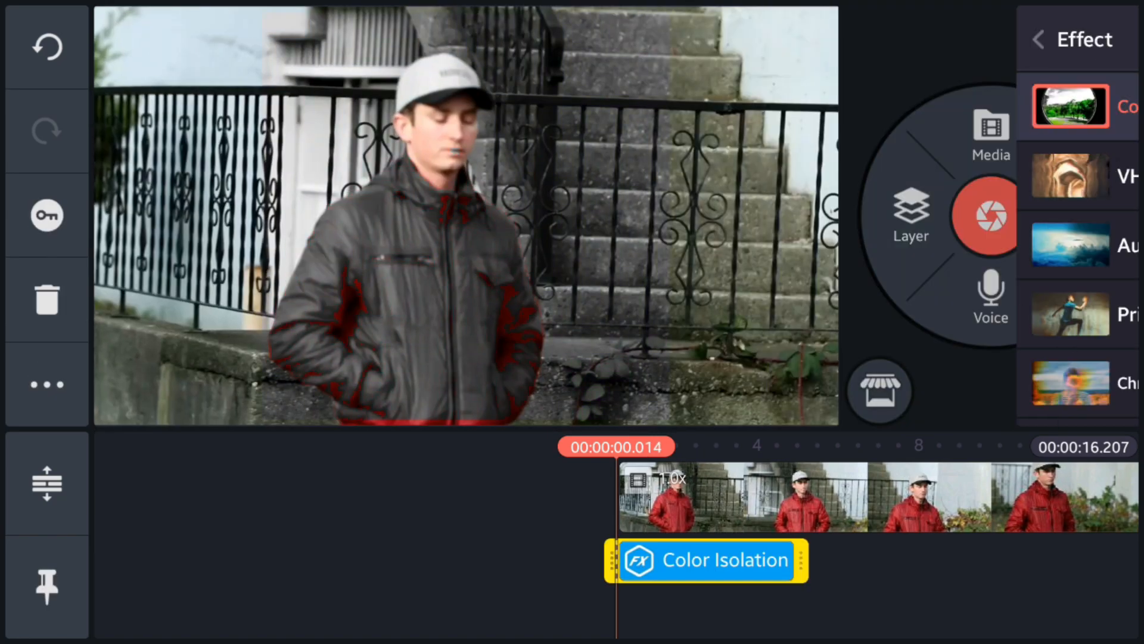
{"action": "left_click", "coordinate": [704, 560]}
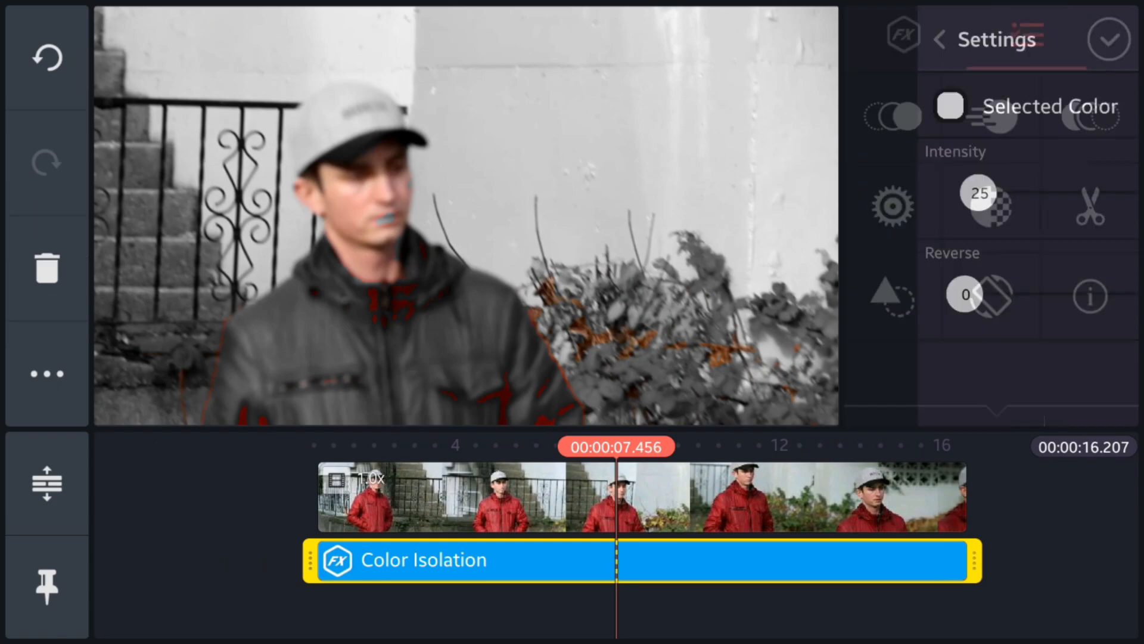
Set the isolated color to green #52FF6C from the palette with intensity 102
{"action": "left_click", "coordinate": [950, 106]}
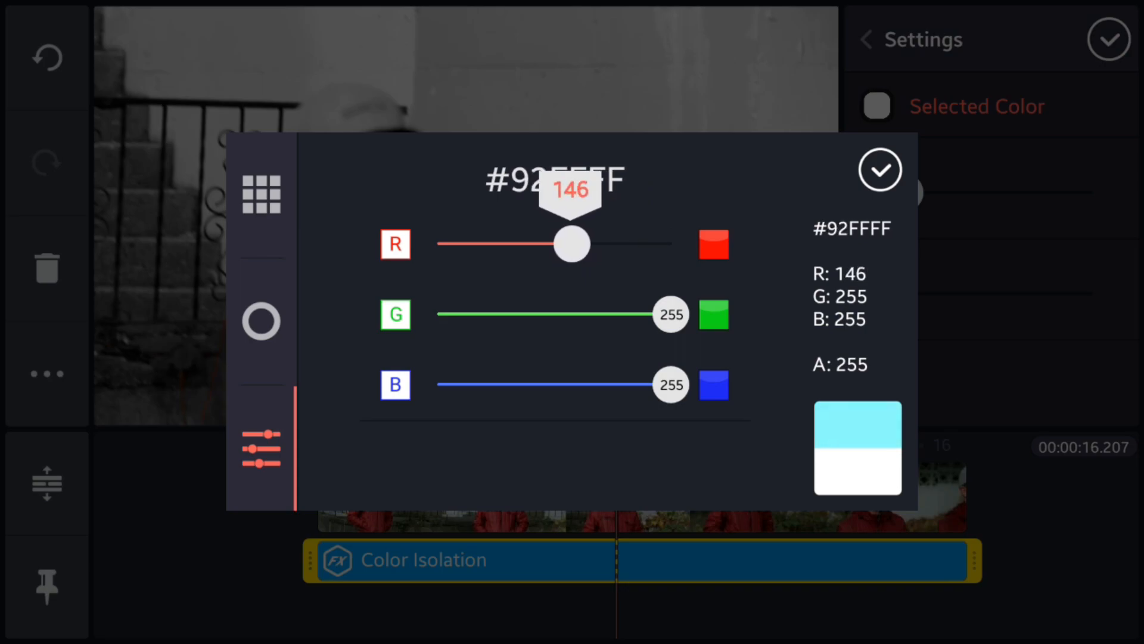
{"action": "left_click", "coordinate": [261, 194]}
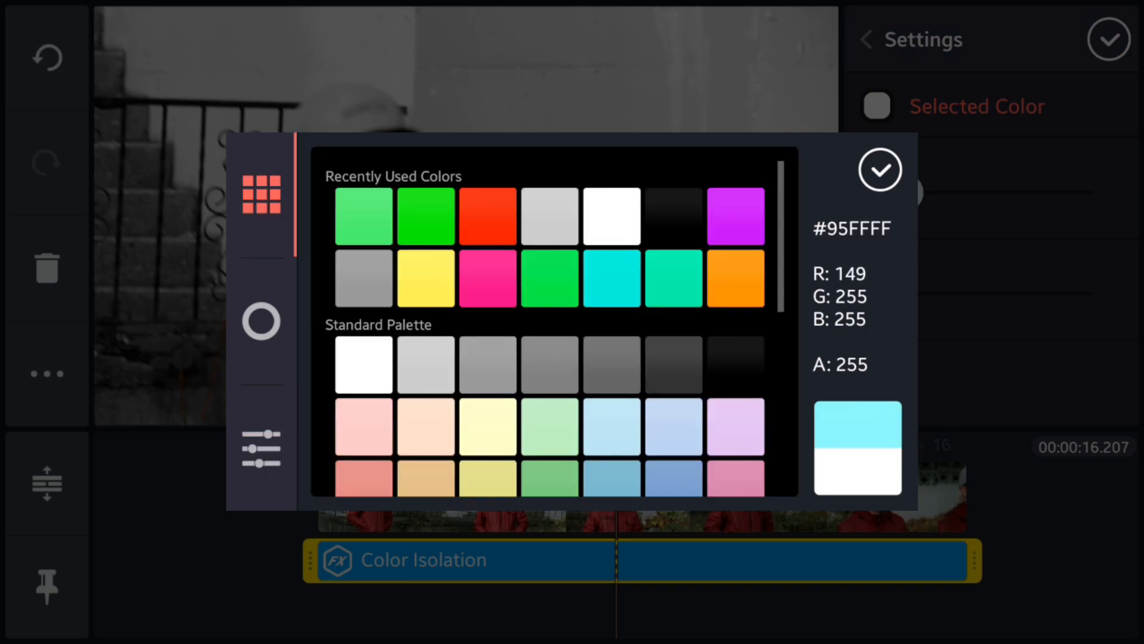
{"action": "left_click", "coordinate": [549, 278]}
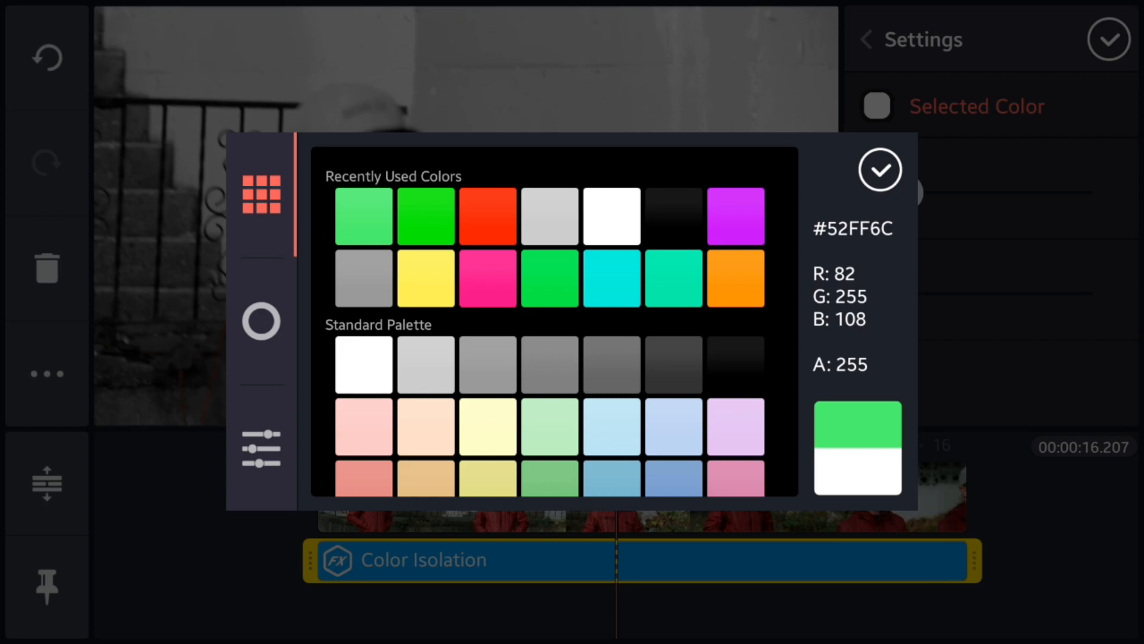
{"action": "left_click", "coordinate": [261, 447]}
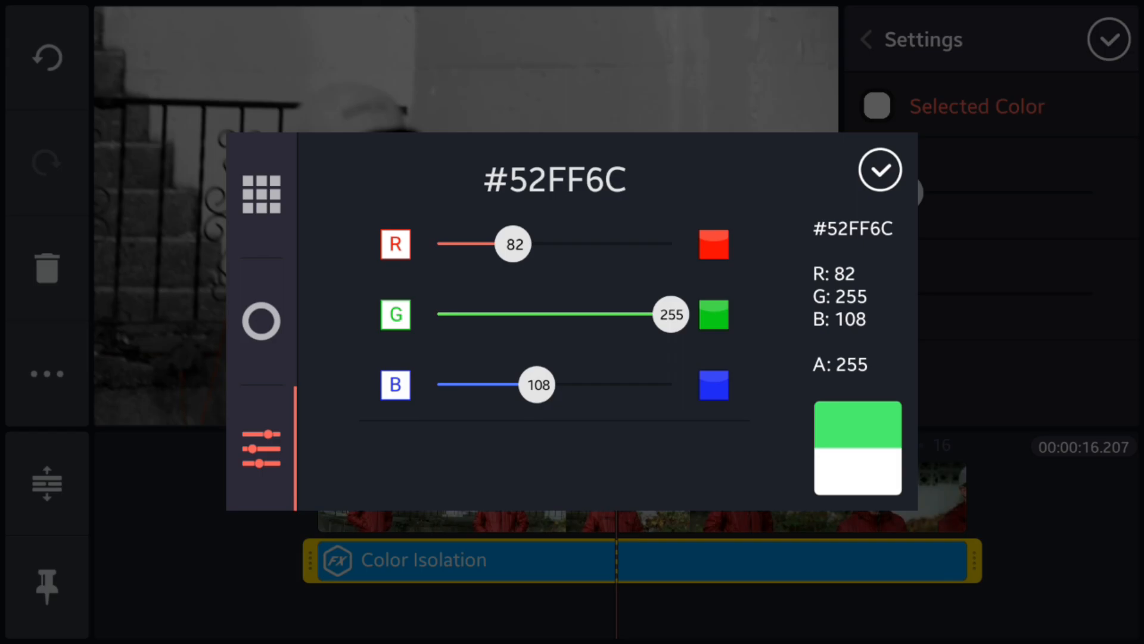
{"action": "left_click", "coordinate": [880, 169]}
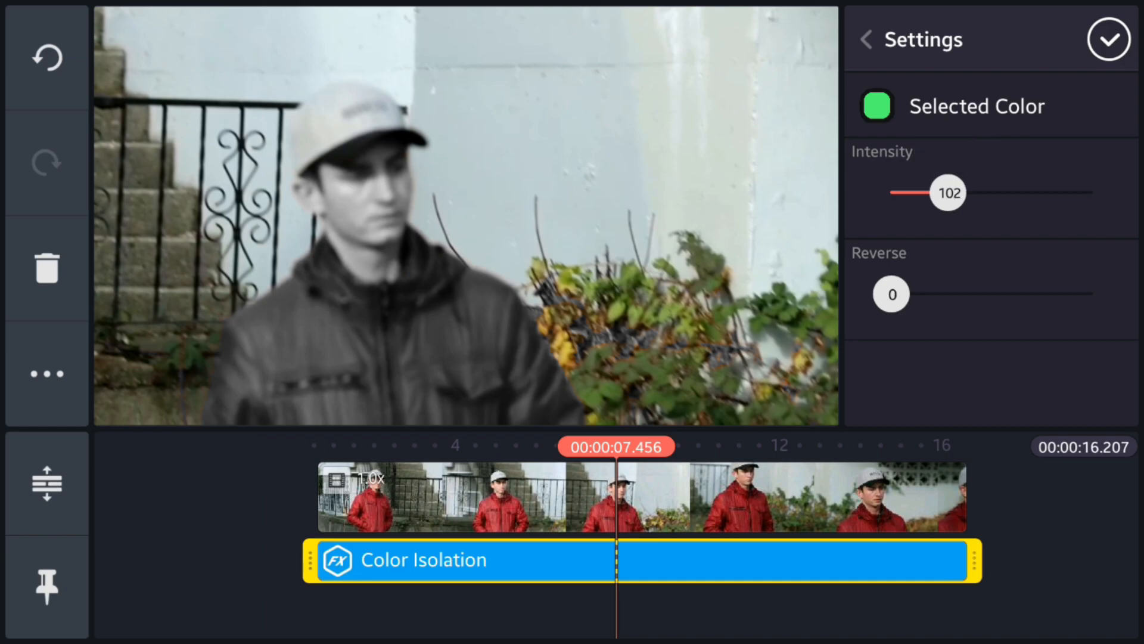
{"action": "left_click", "coordinate": [1110, 40]}
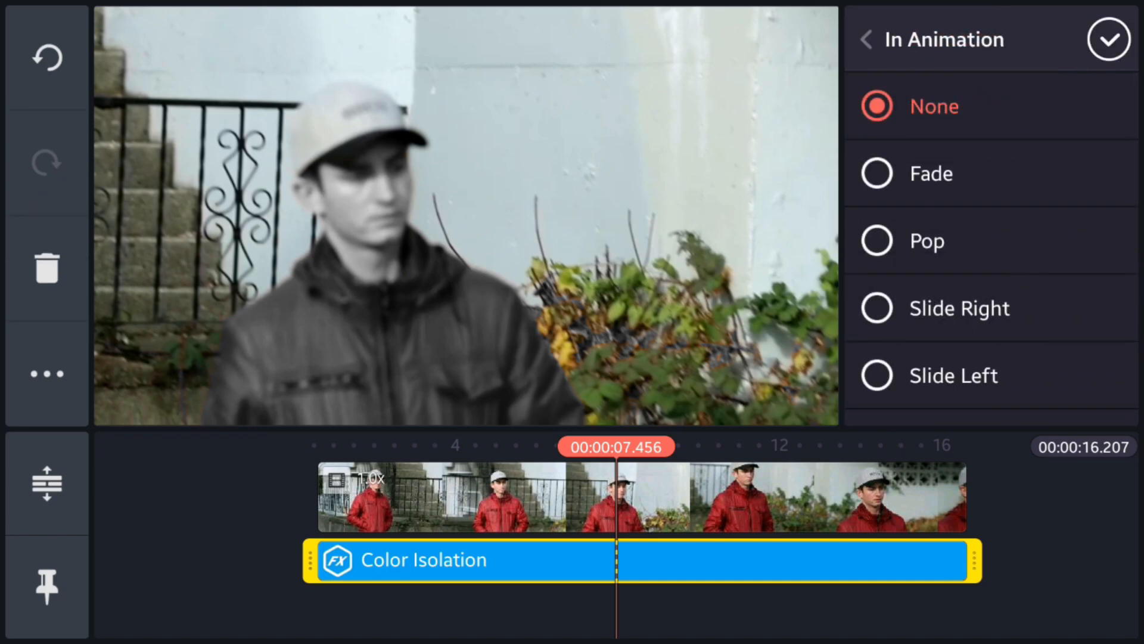
Apply Wipe Right as the In Animation of the Color Isolation layer
{"action": "scroll", "scroll_direction": "down", "scroll_amount": 3}
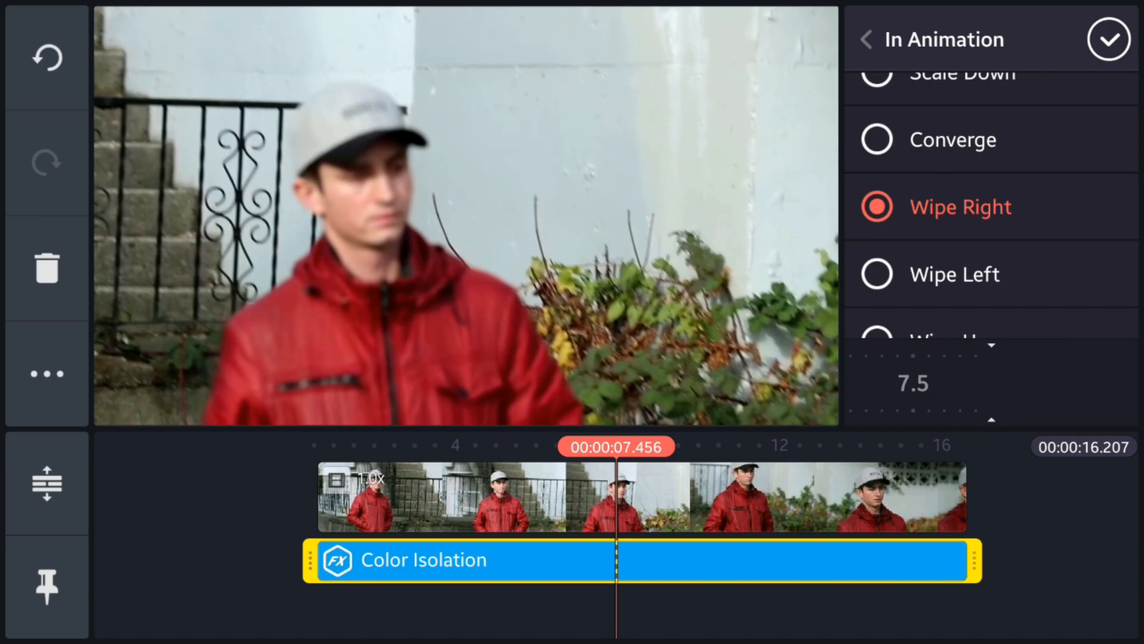
{"action": "left_click", "coordinate": [1108, 40]}
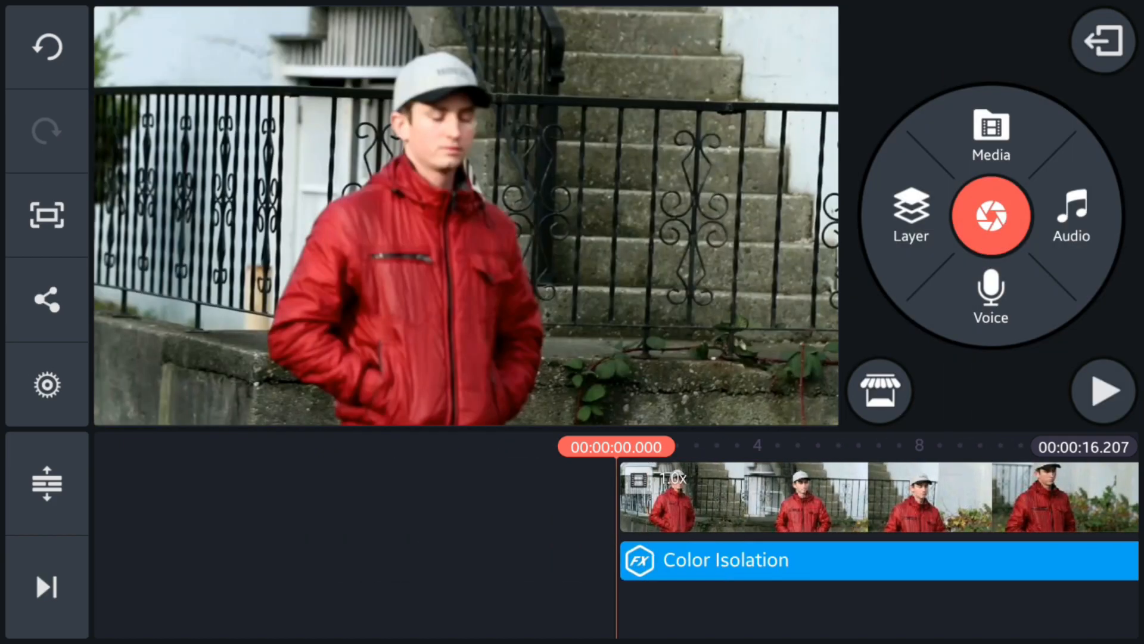
{"action": "left_click", "coordinate": [1100, 390]}
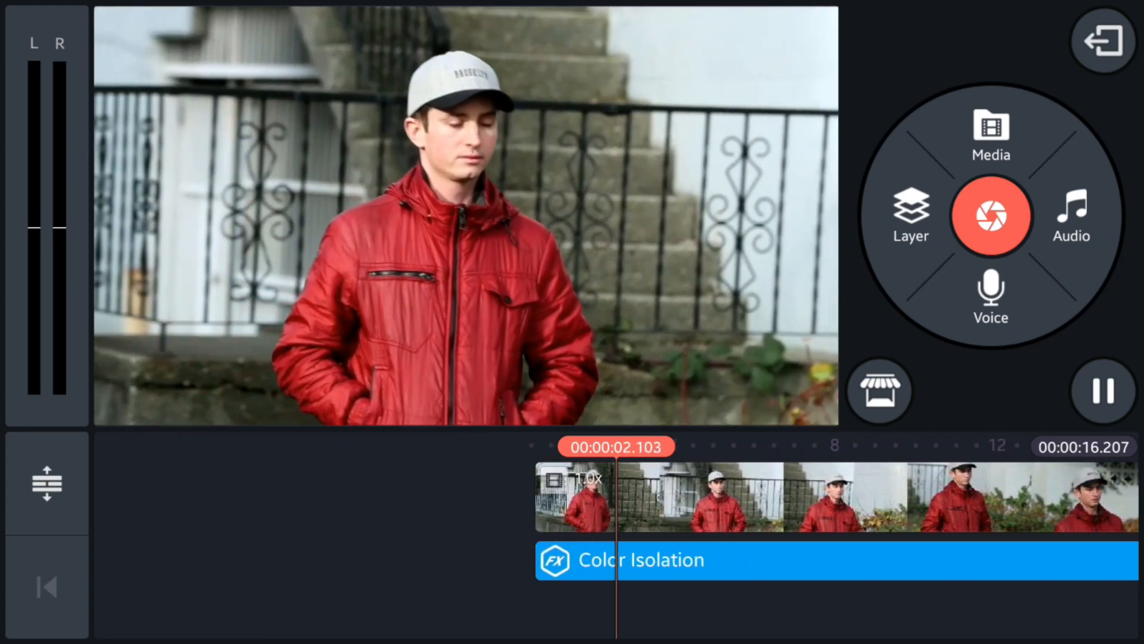
{"action": "left_click", "coordinate": [1101, 390]}
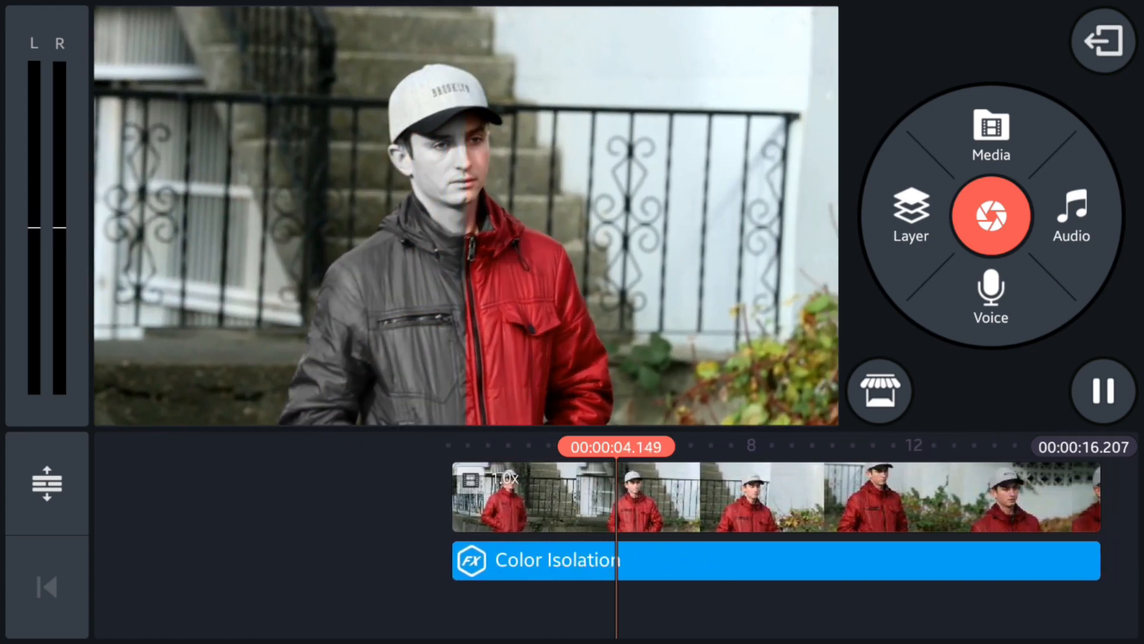